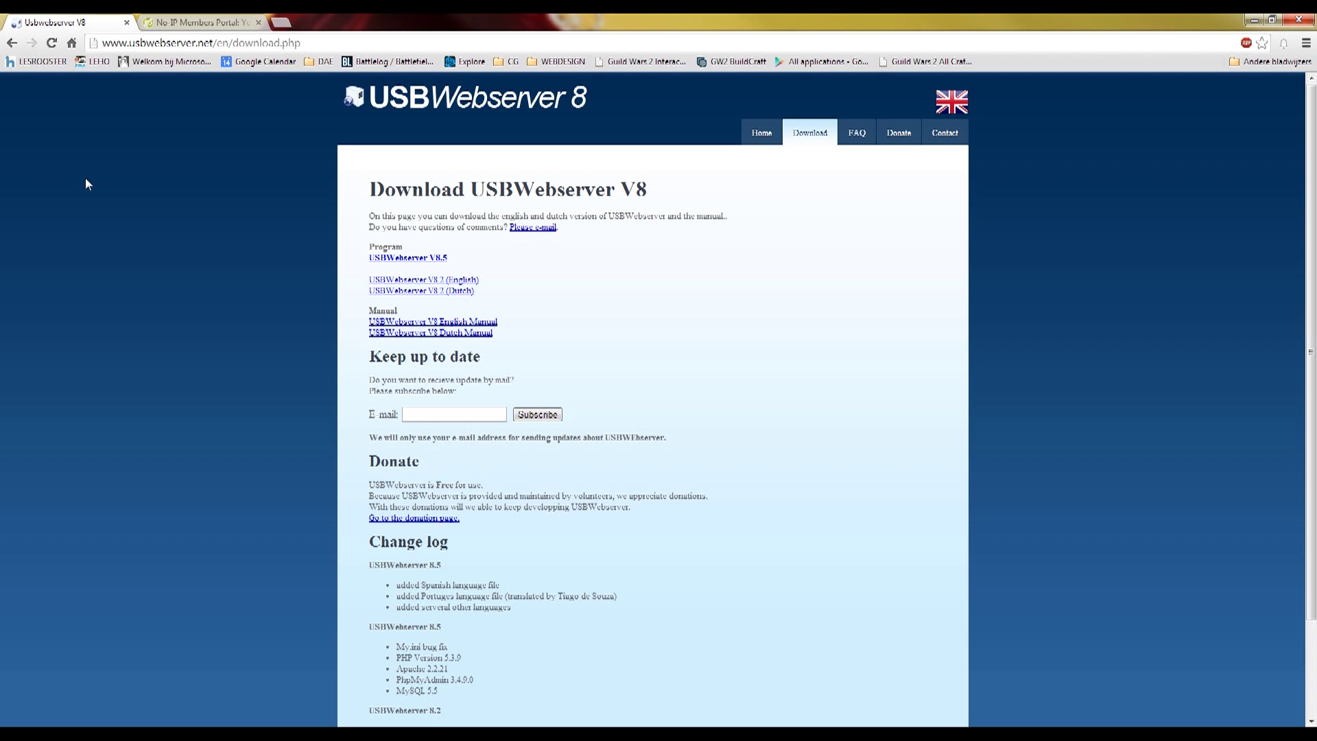
mouse_move(369, 114)
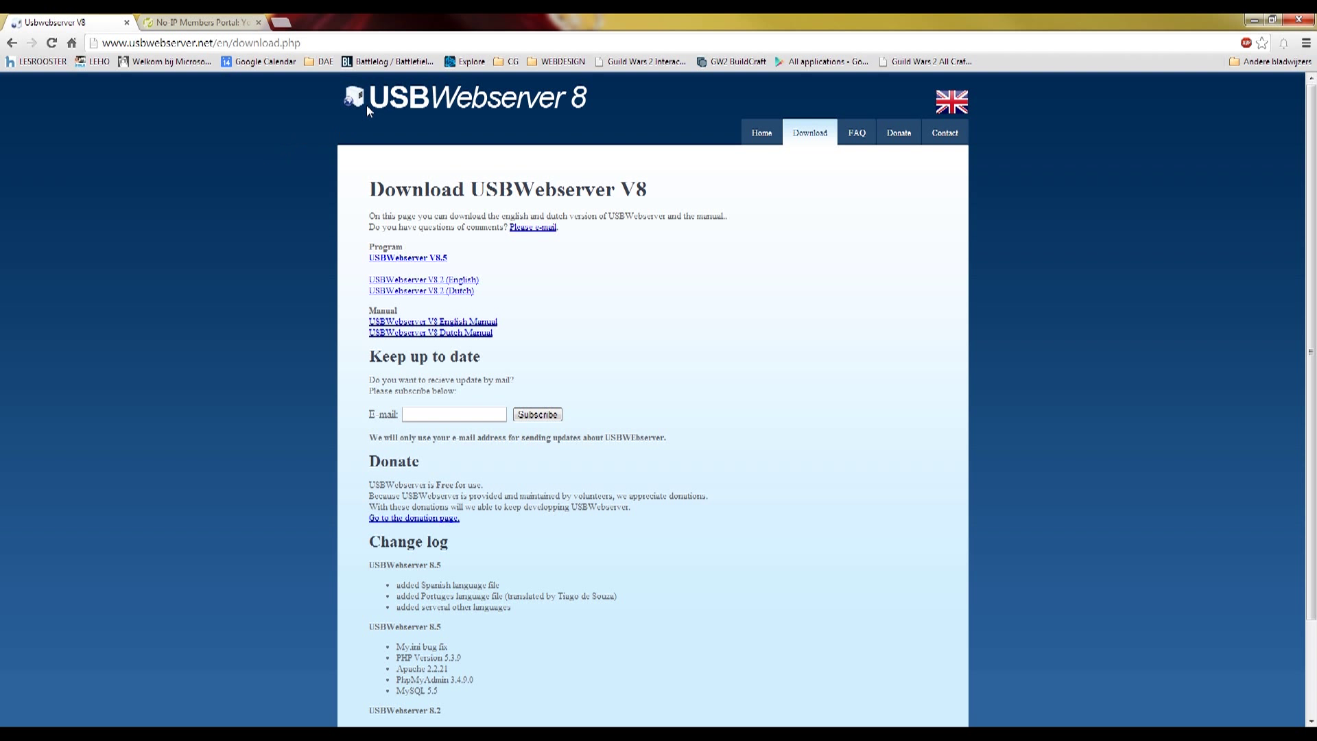
mouse_move(581, 104)
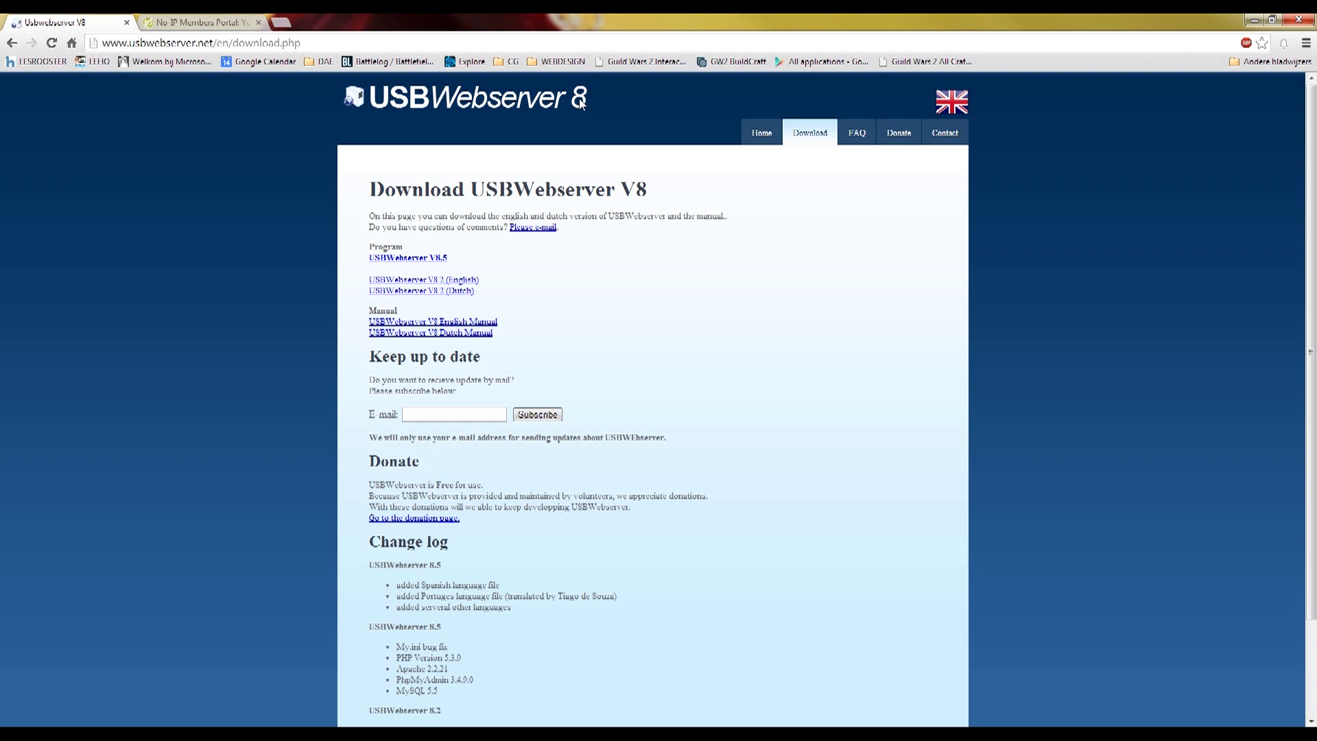
mouse_move(348, 201)
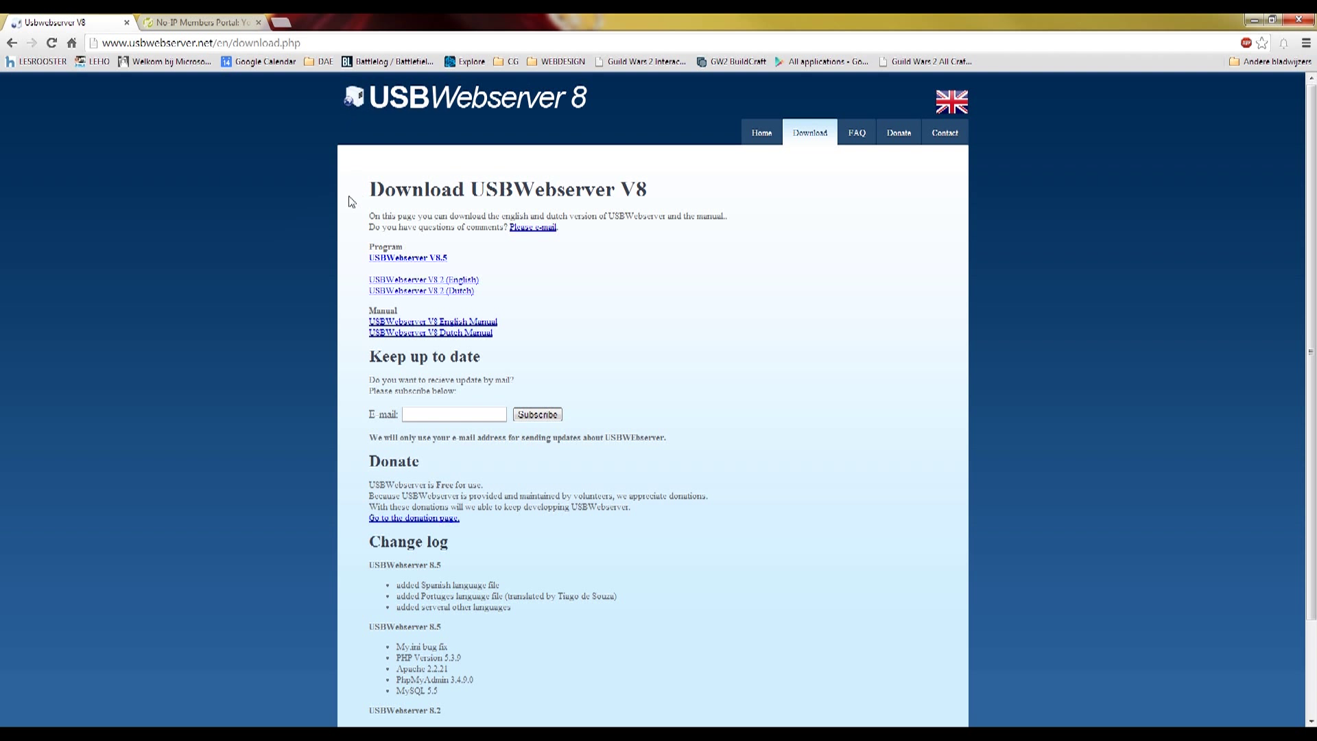
mouse_move(228, 205)
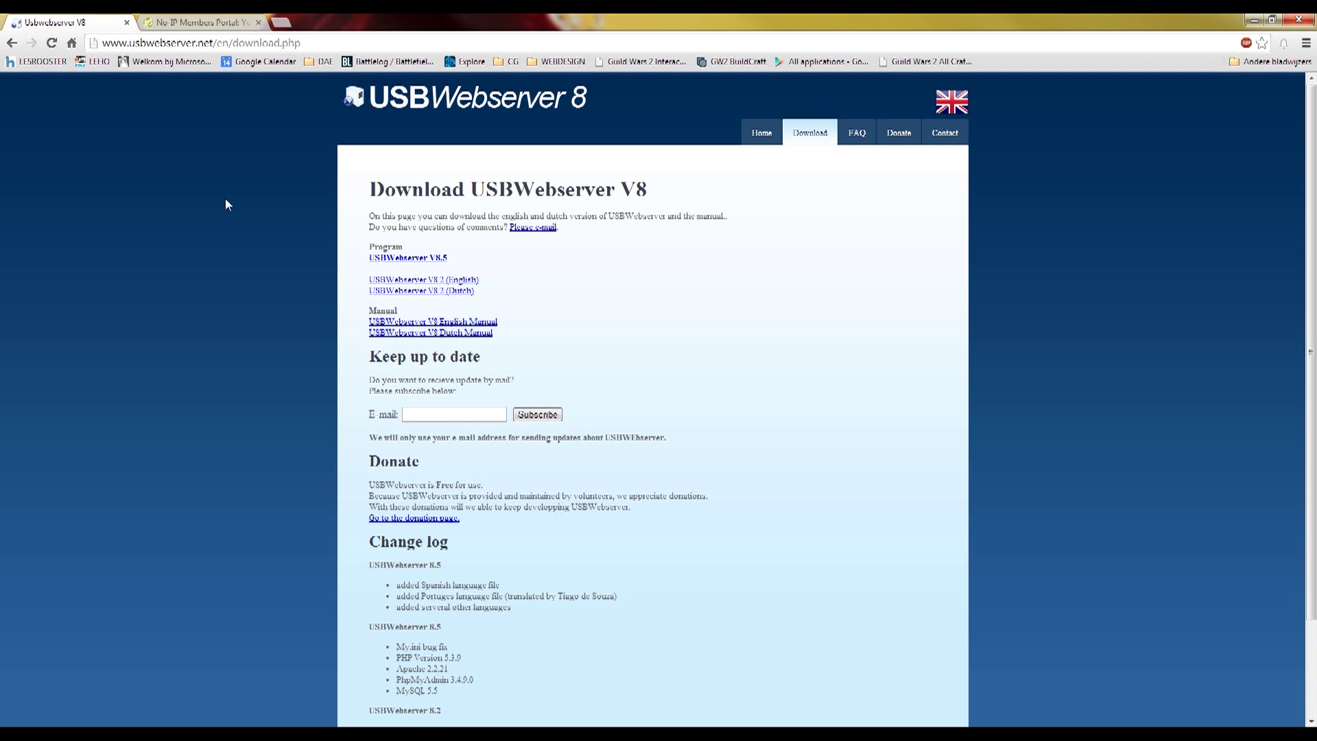
mouse_move(225, 200)
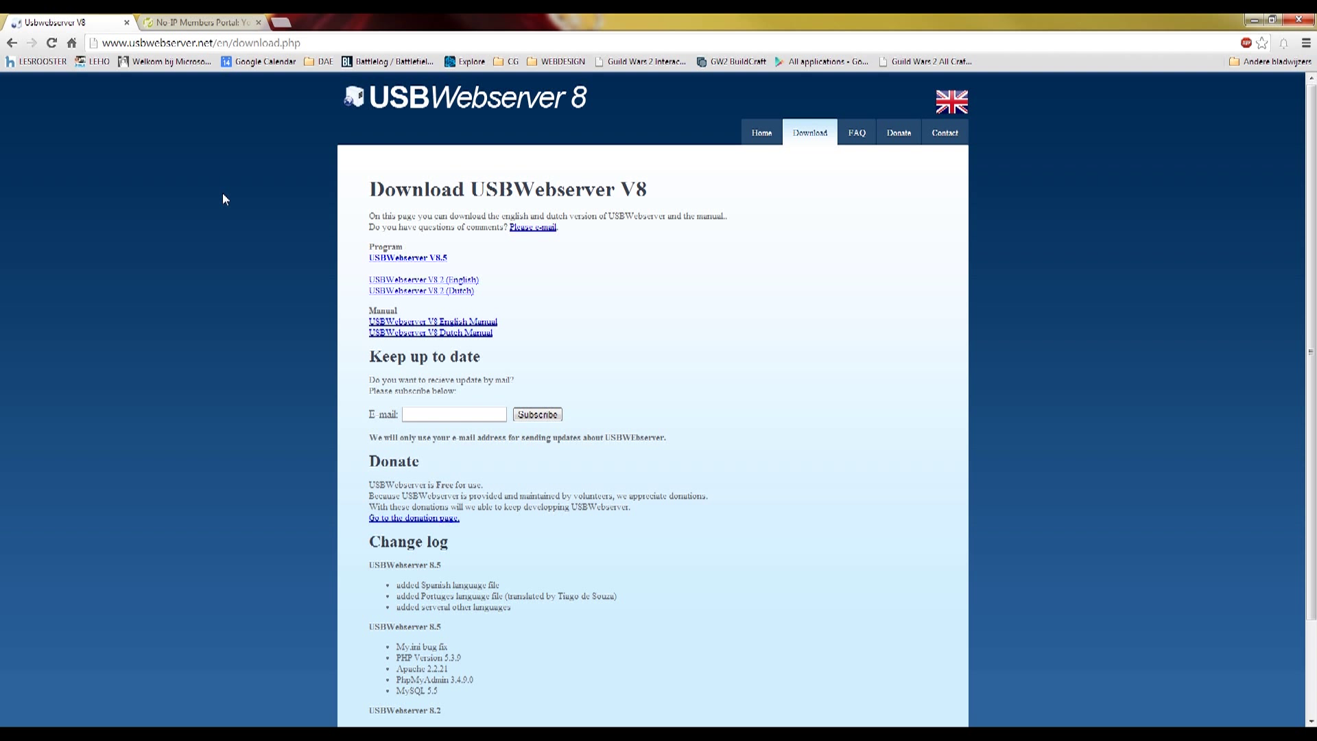
mouse_move(392, 133)
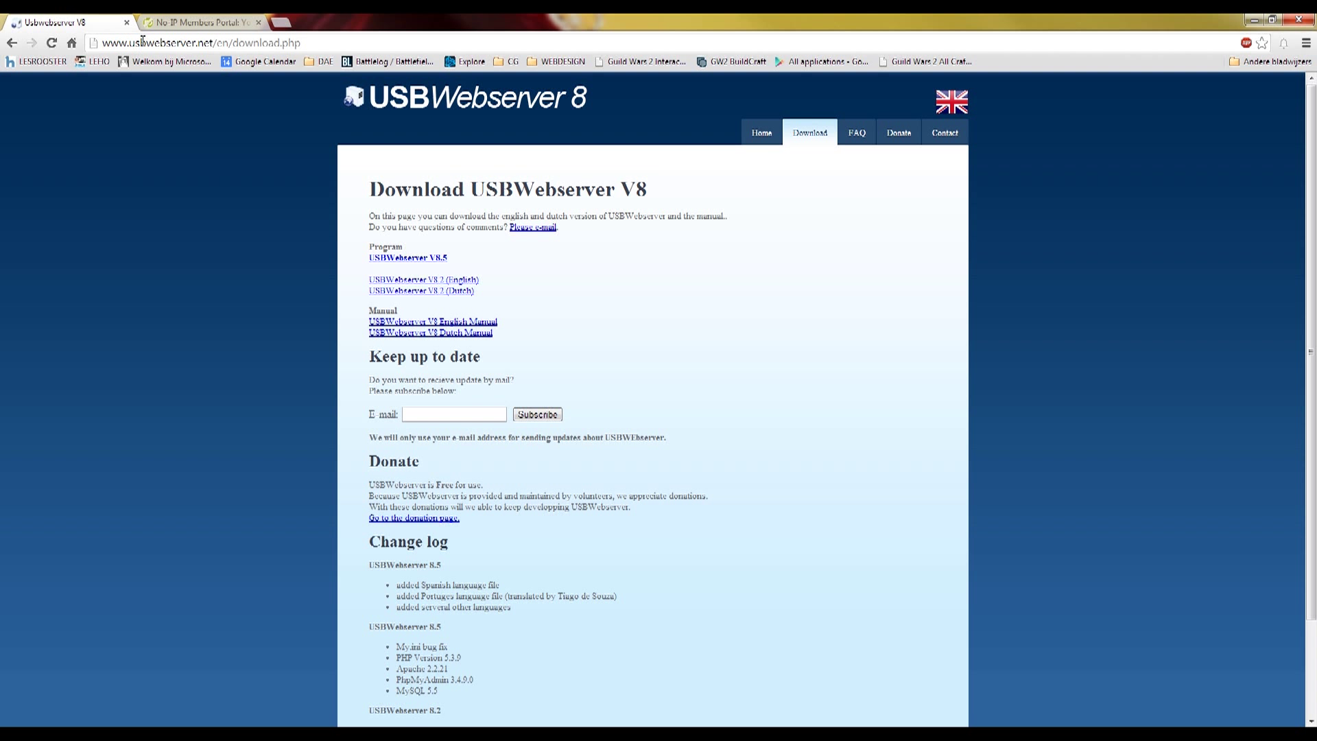
- Navigate into the extracted USBWebserver v8.5 > 8.5 folder showing apache2, php and root
double_click(158, 43)
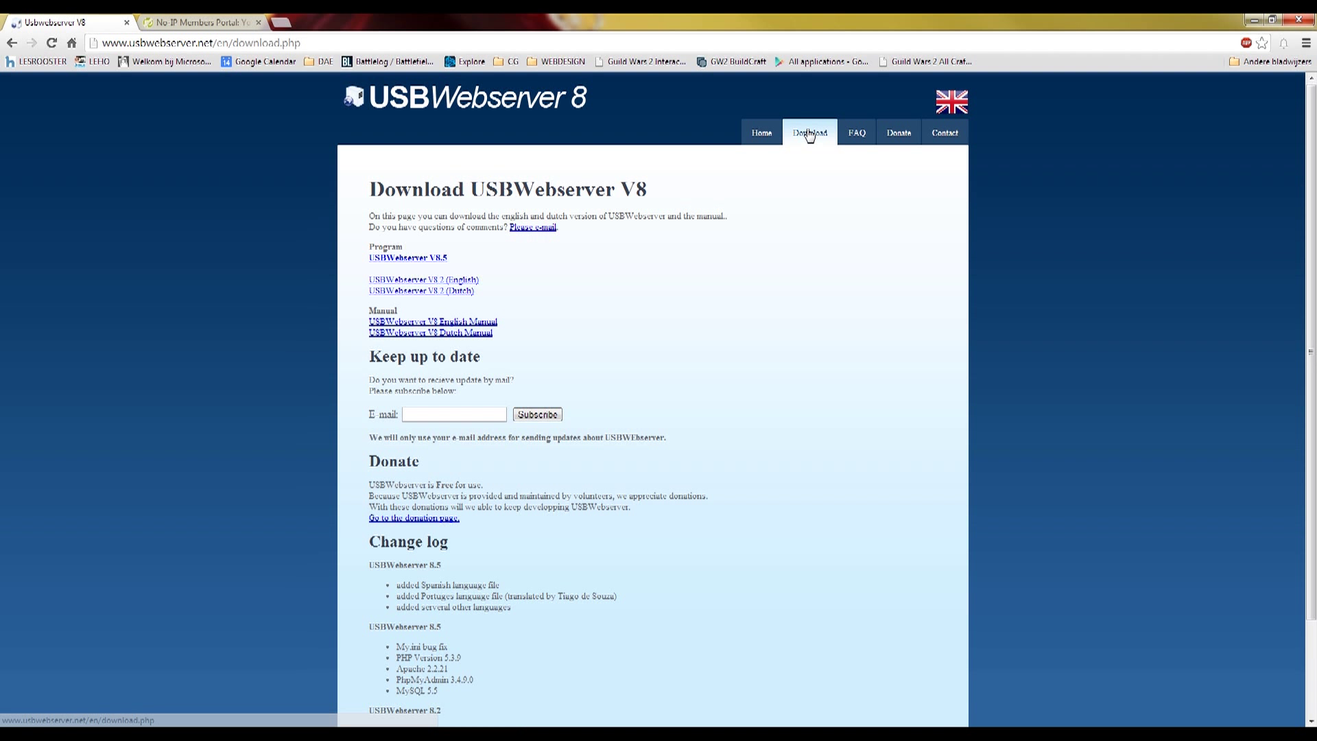
mouse_move(408, 252)
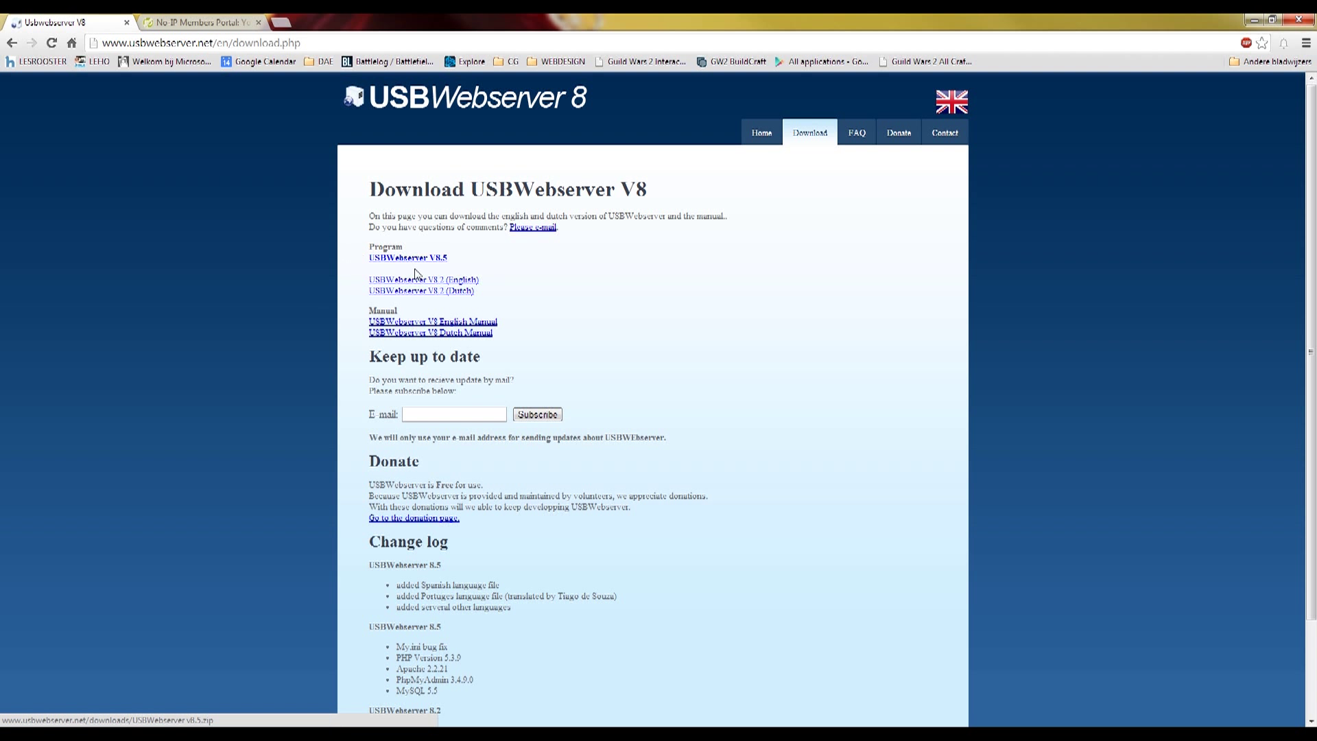
mouse_move(240, 467)
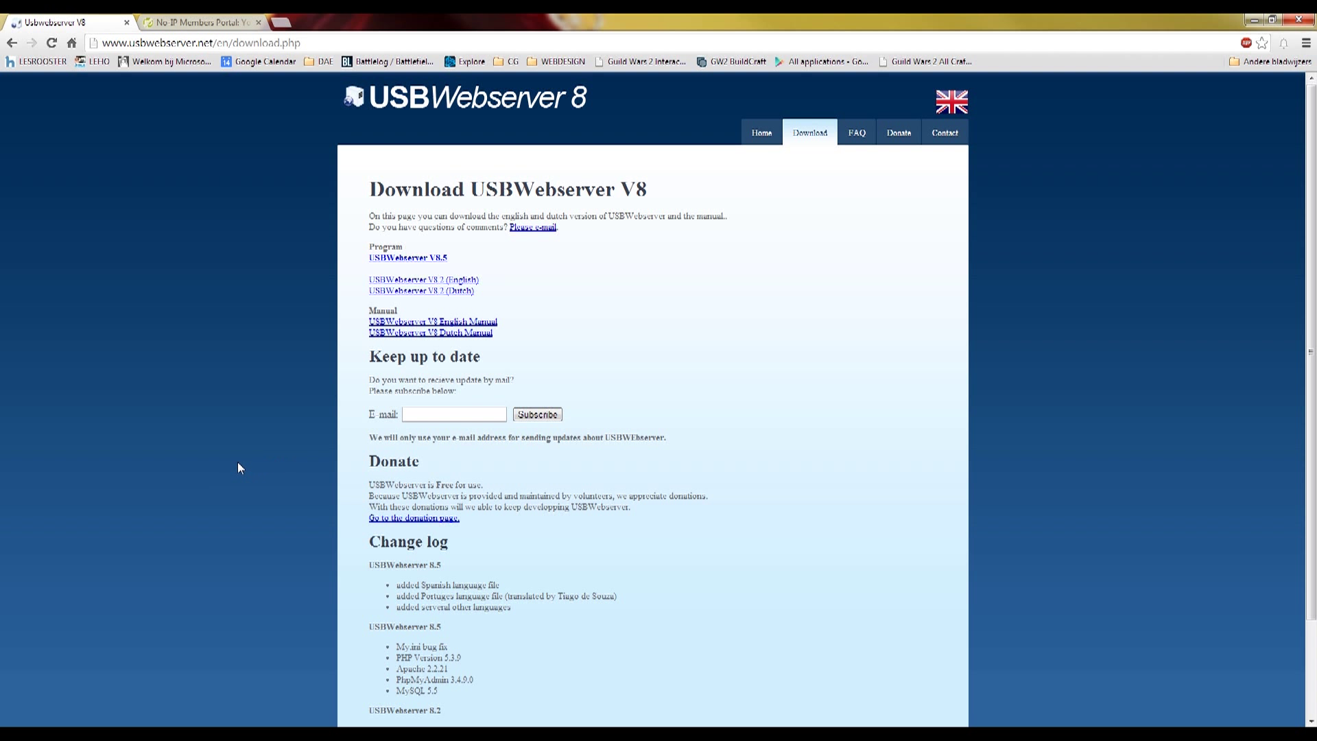
mouse_move(131, 635)
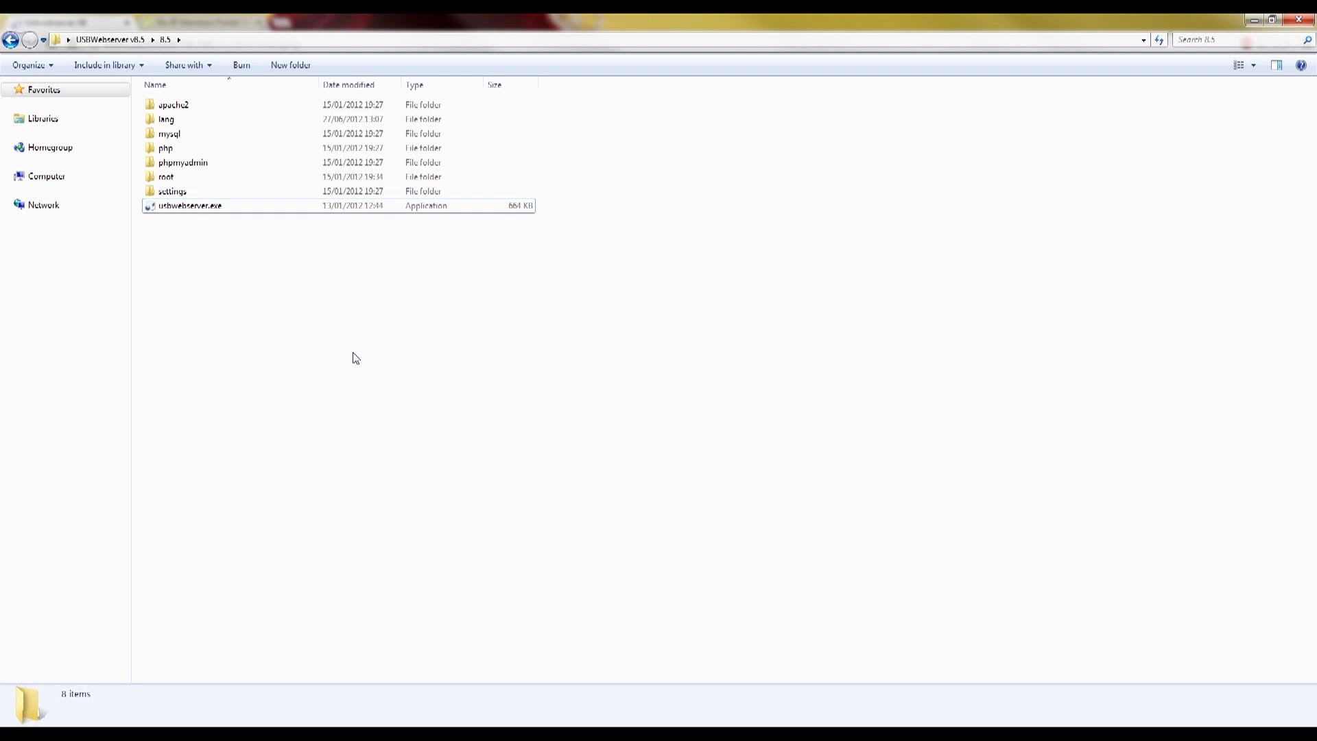
double_click(189, 207)
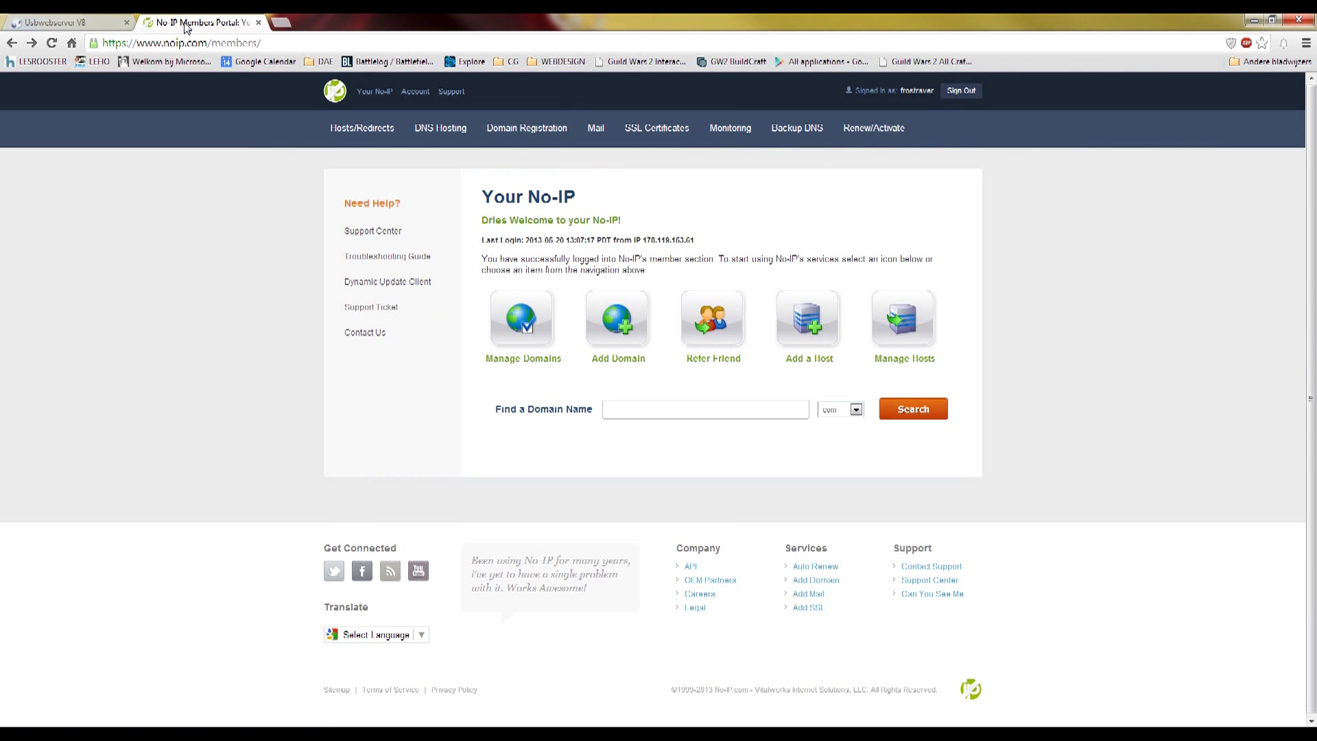
double_click(178, 41)
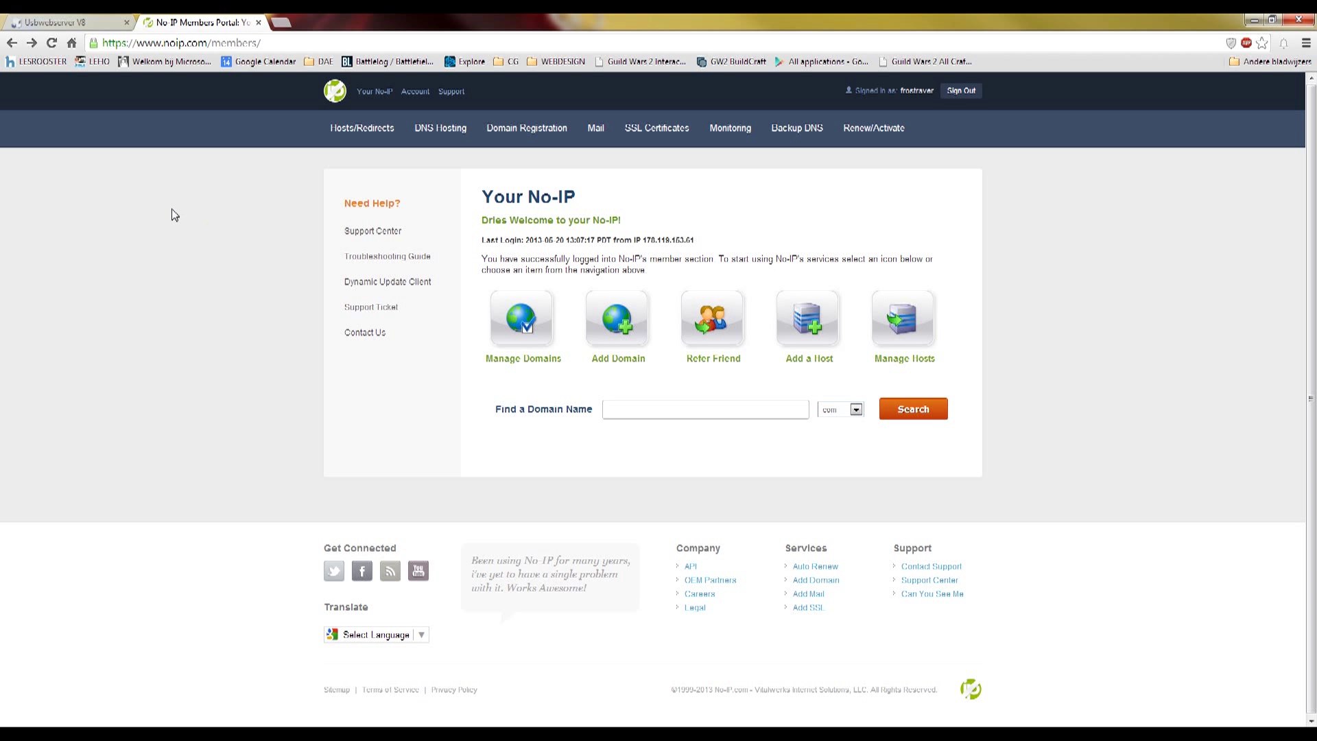
mouse_move(252, 194)
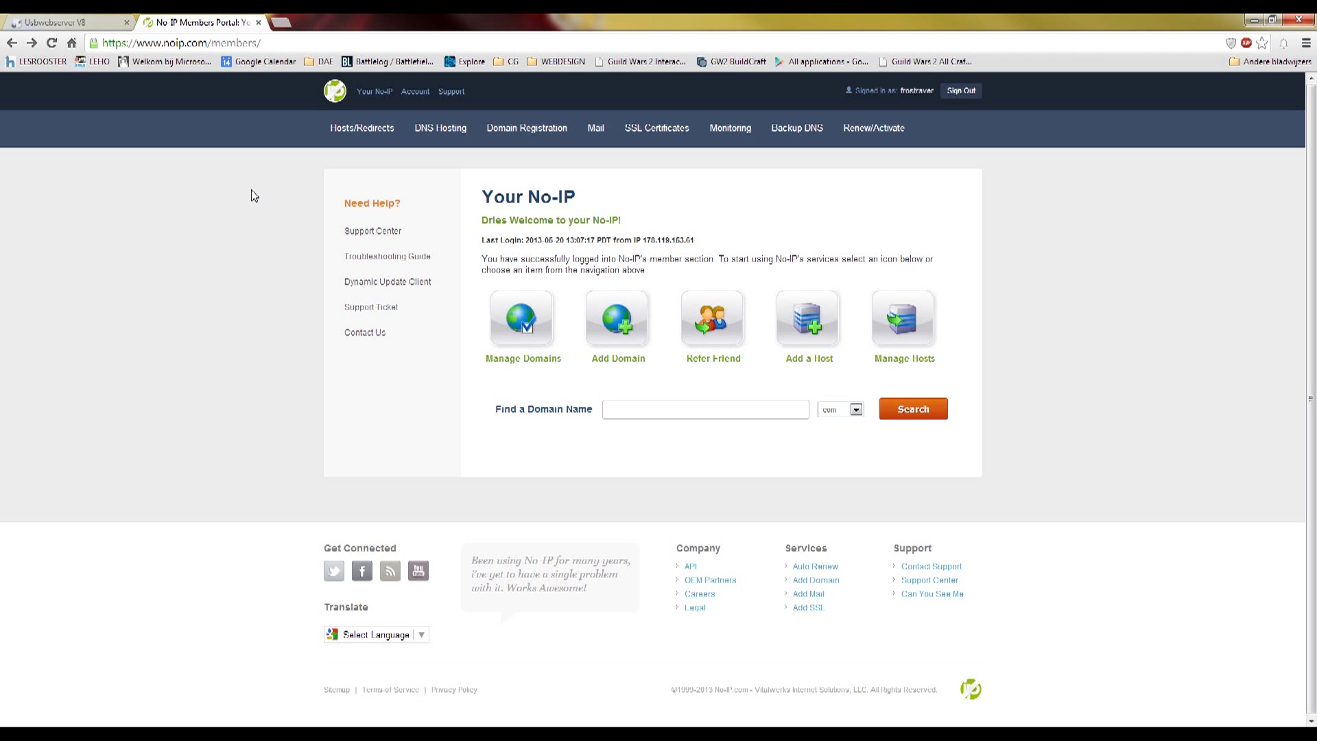
mouse_move(247, 192)
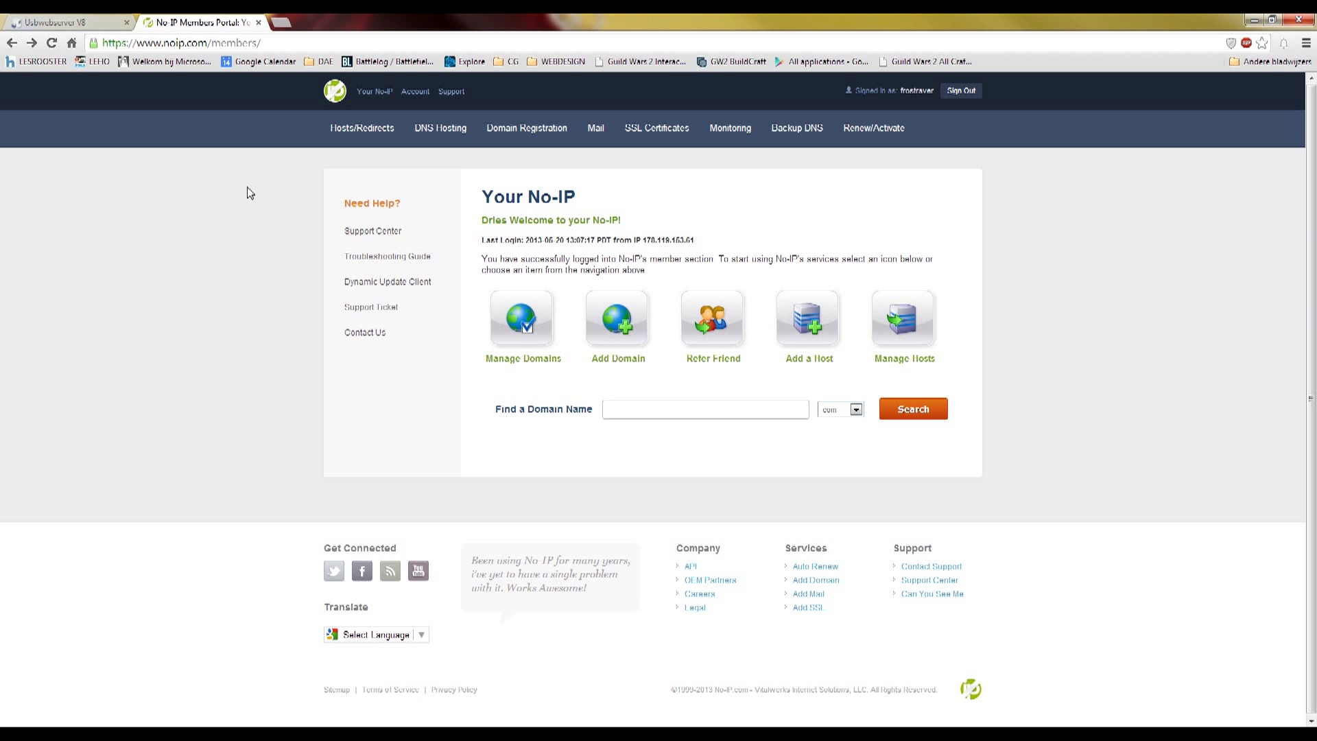
mouse_move(360, 138)
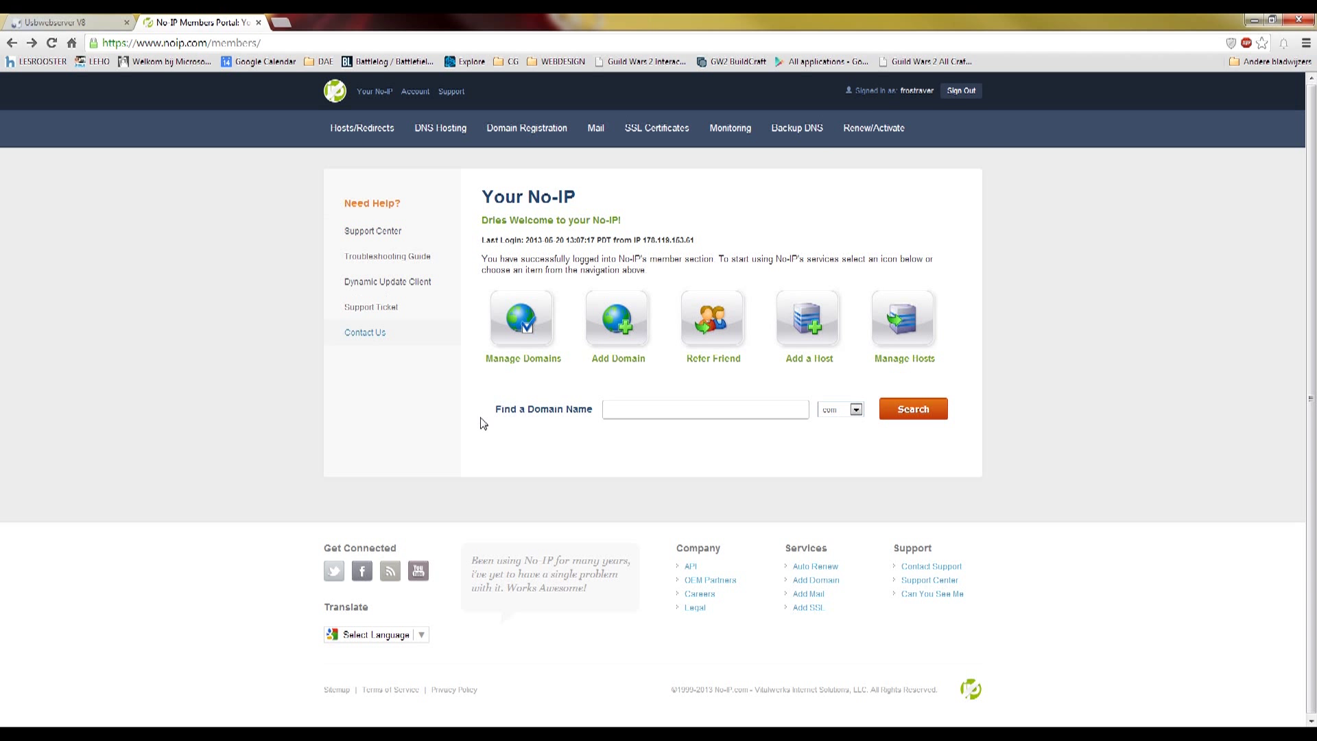
mouse_move(315, 302)
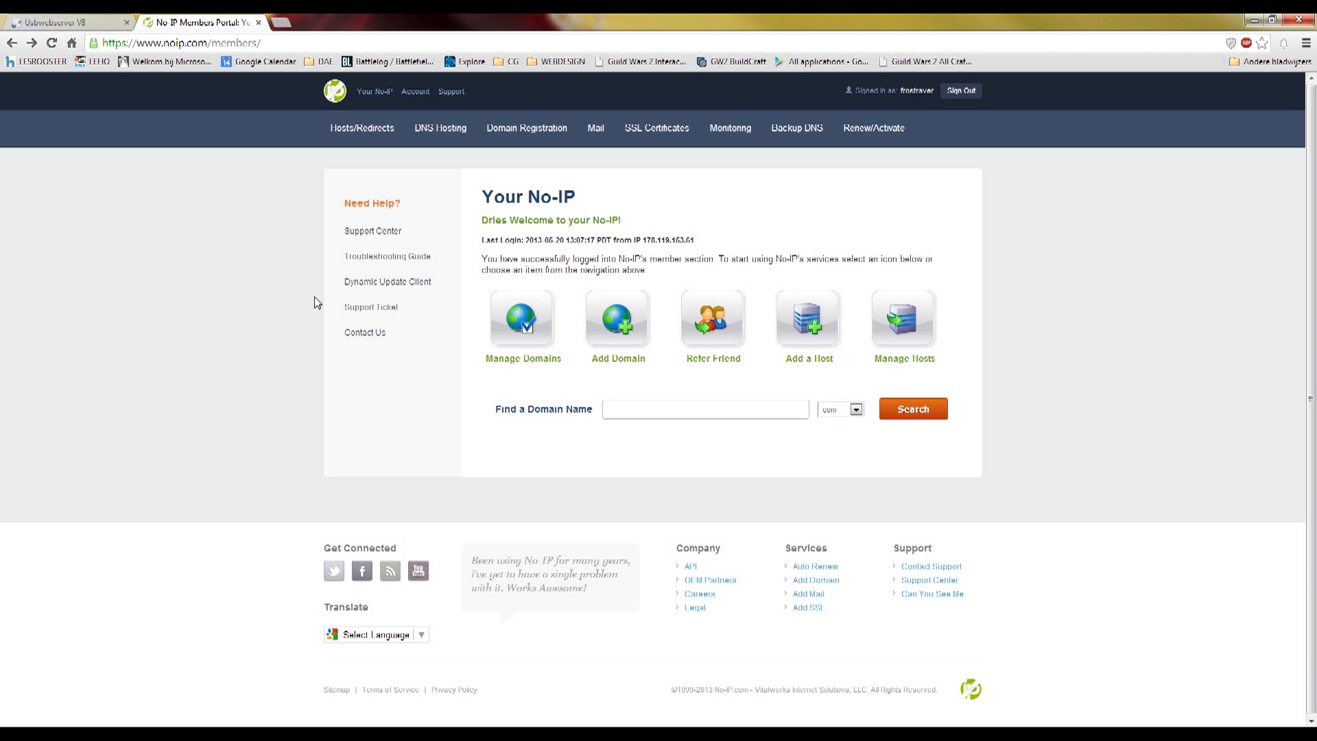
mouse_move(404, 296)
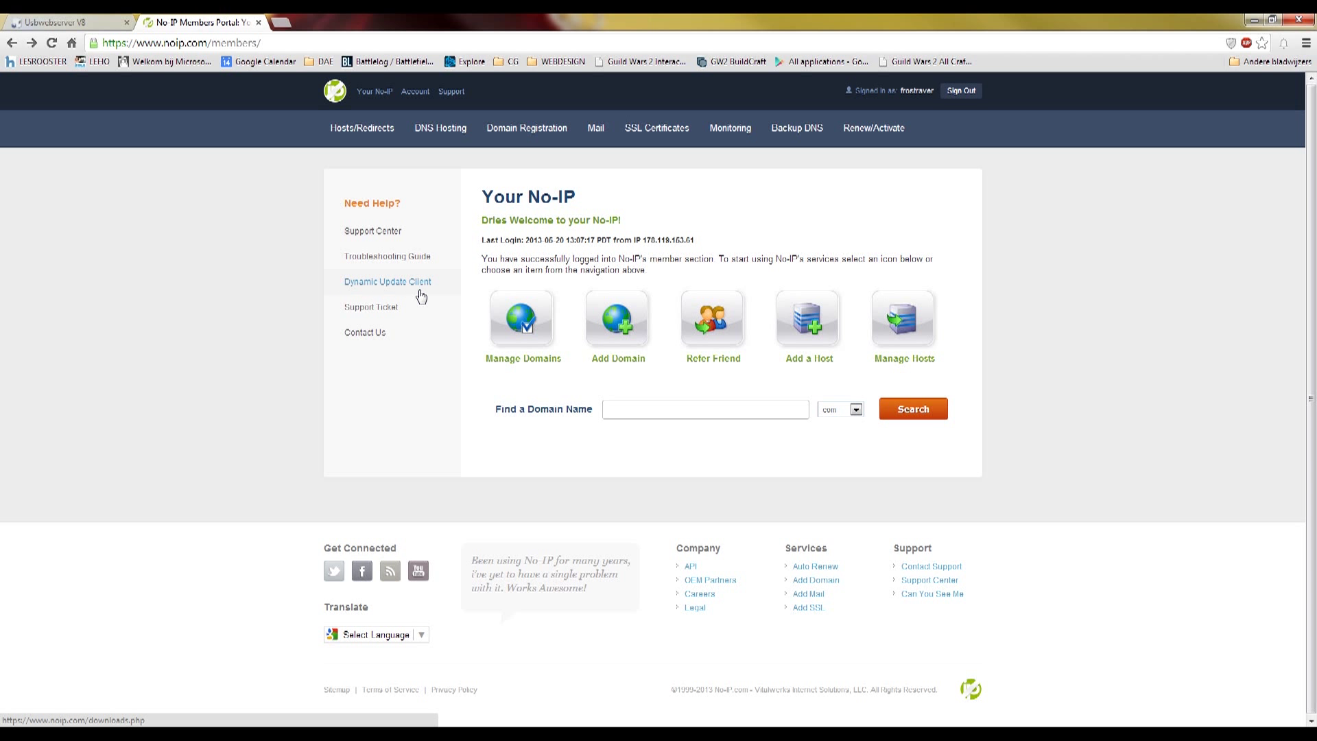
- Go to the Dynamic Update Client for Windows download page (version 4.0.1)
click(386, 283)
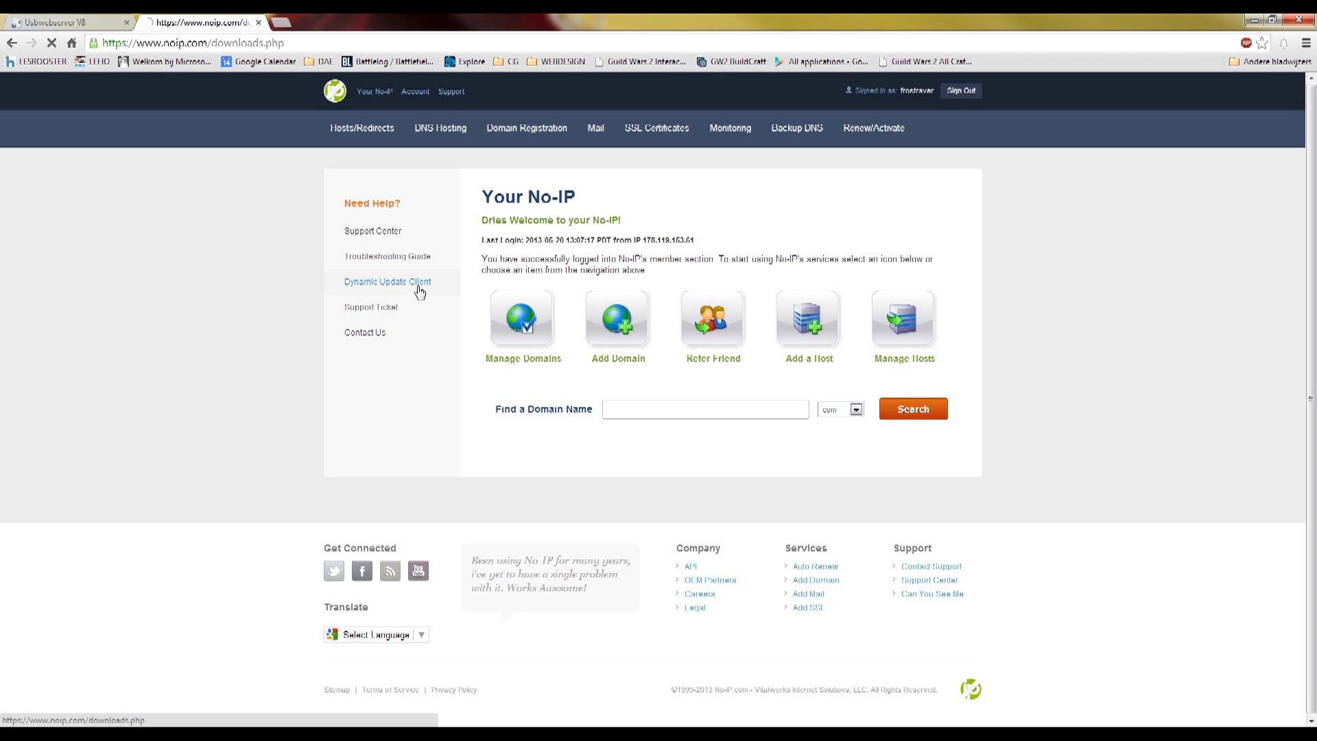
click(389, 282)
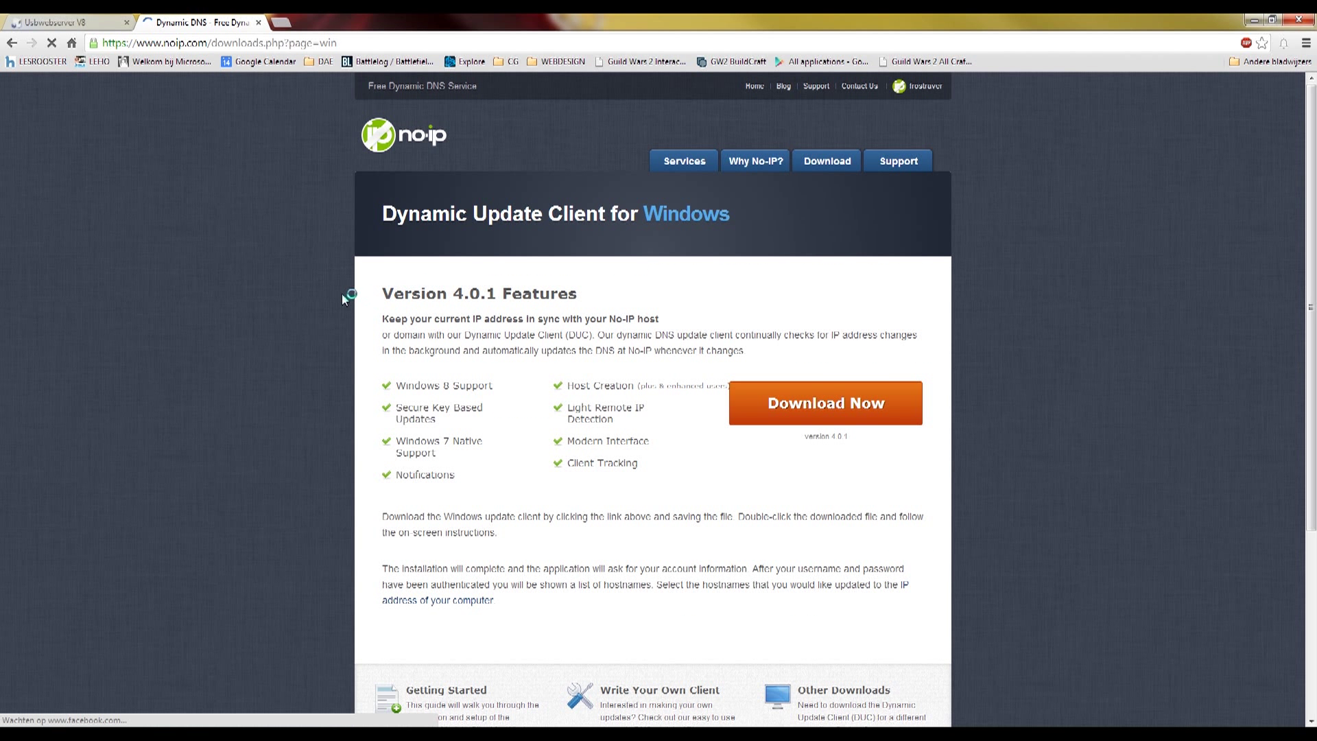
mouse_move(933, 414)
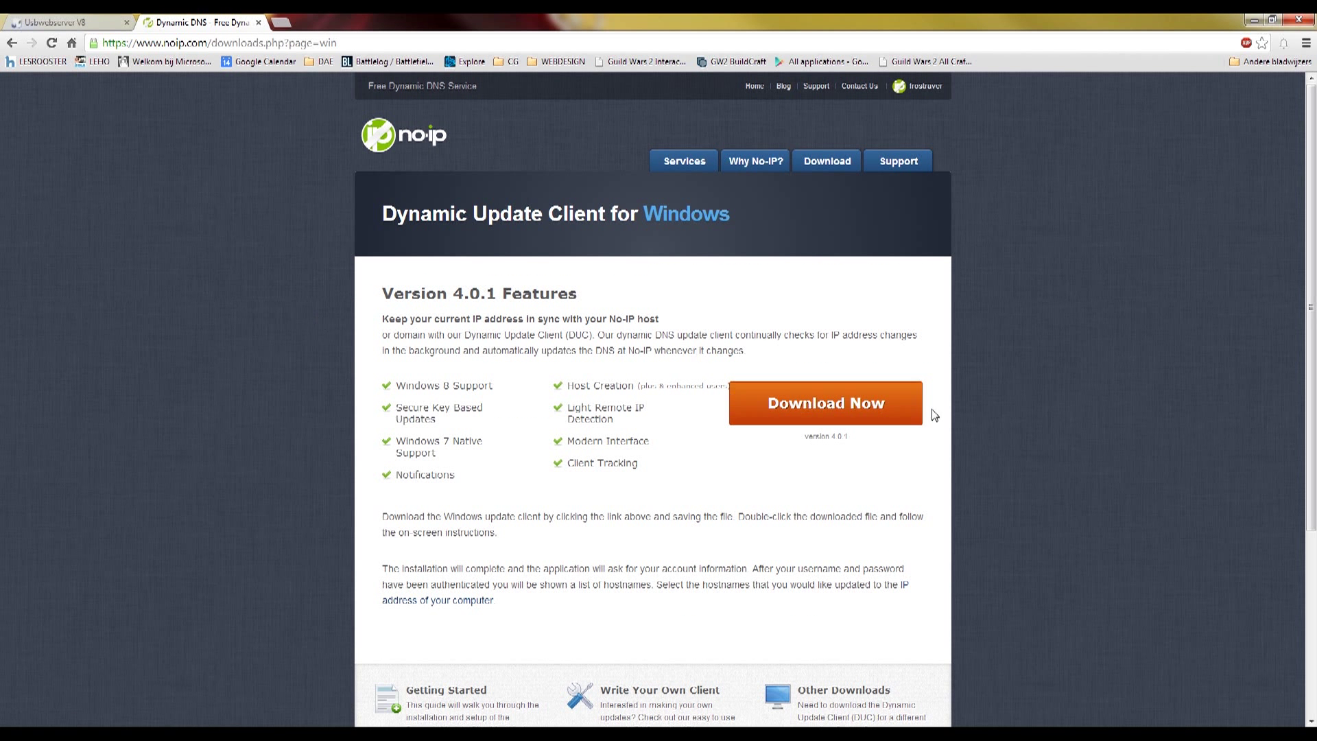
mouse_move(774, 352)
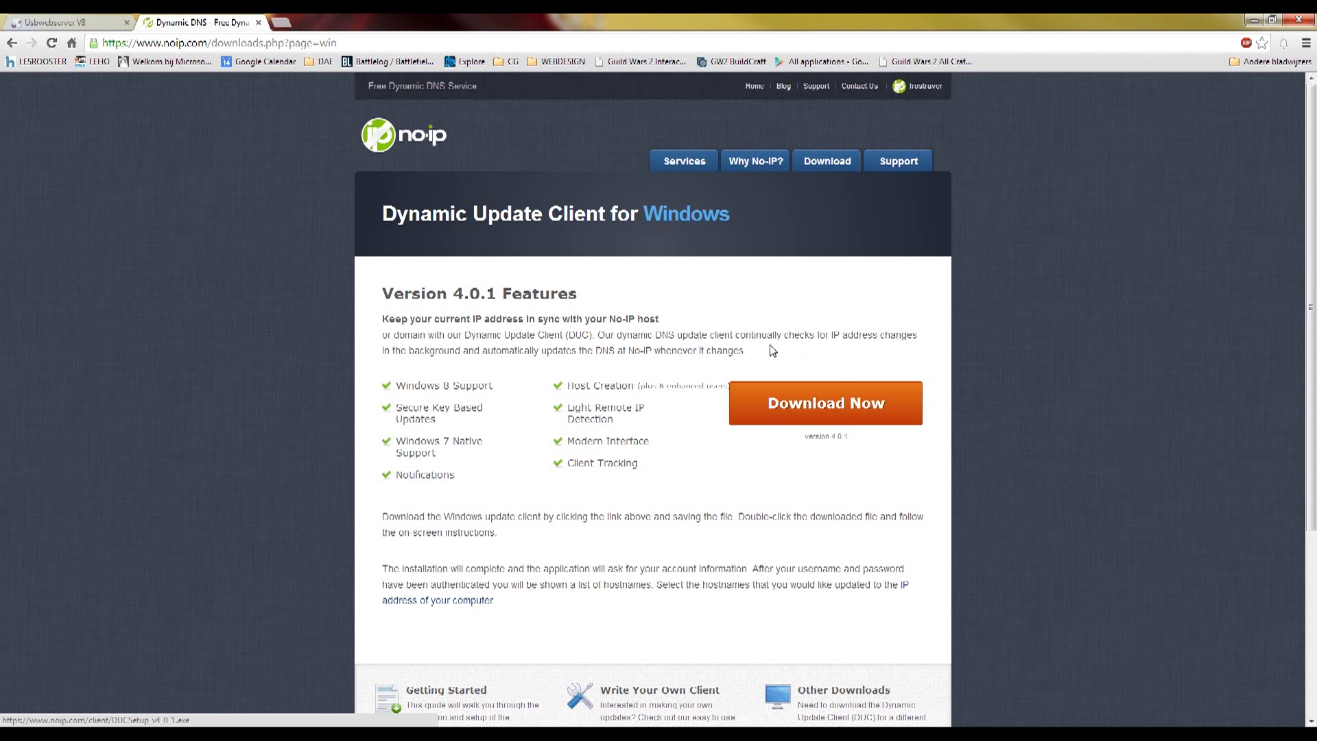
mouse_move(188, 401)
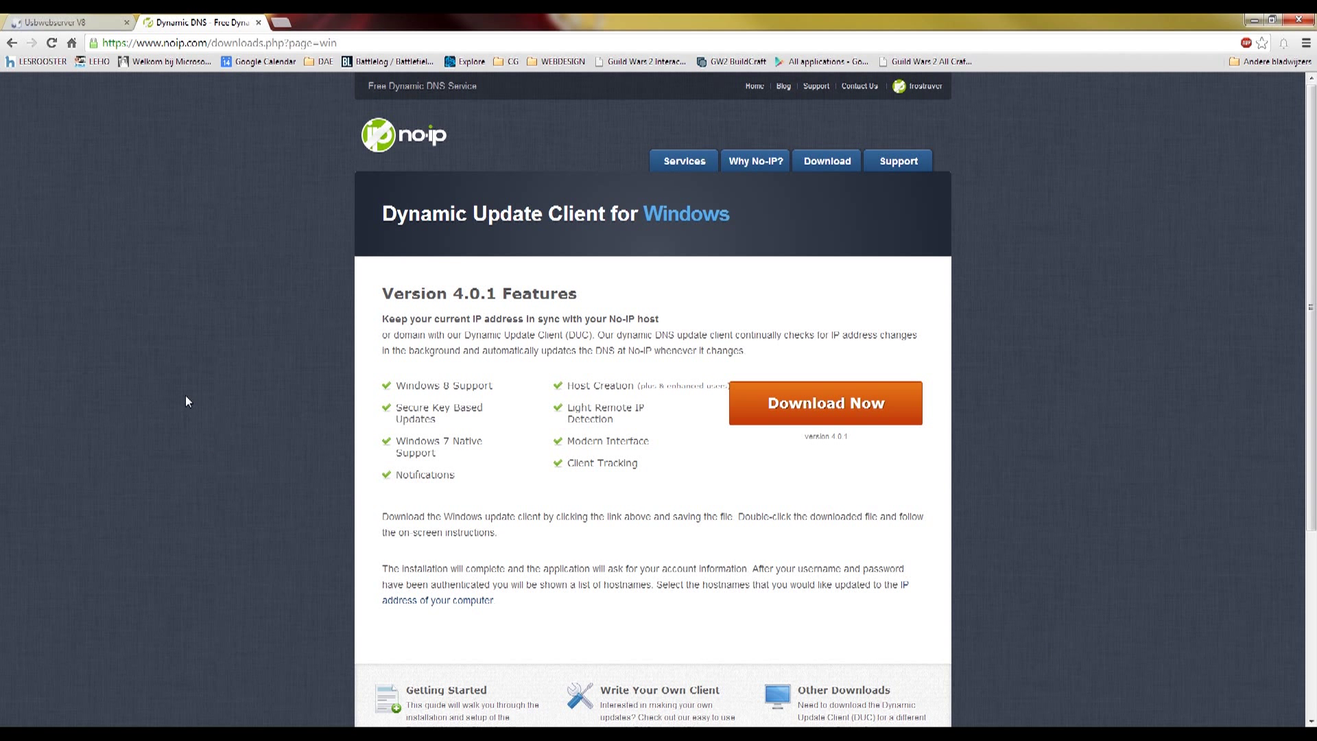
mouse_move(302, 137)
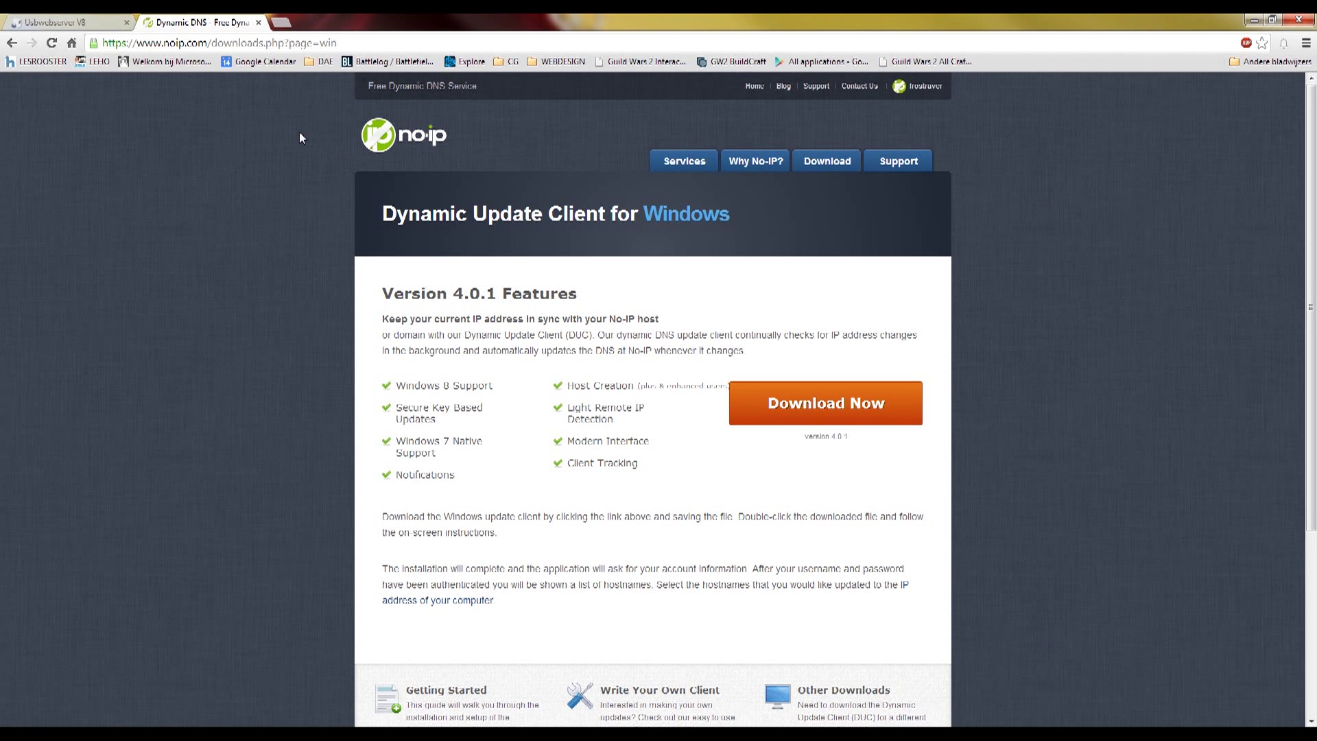
mouse_move(669, 331)
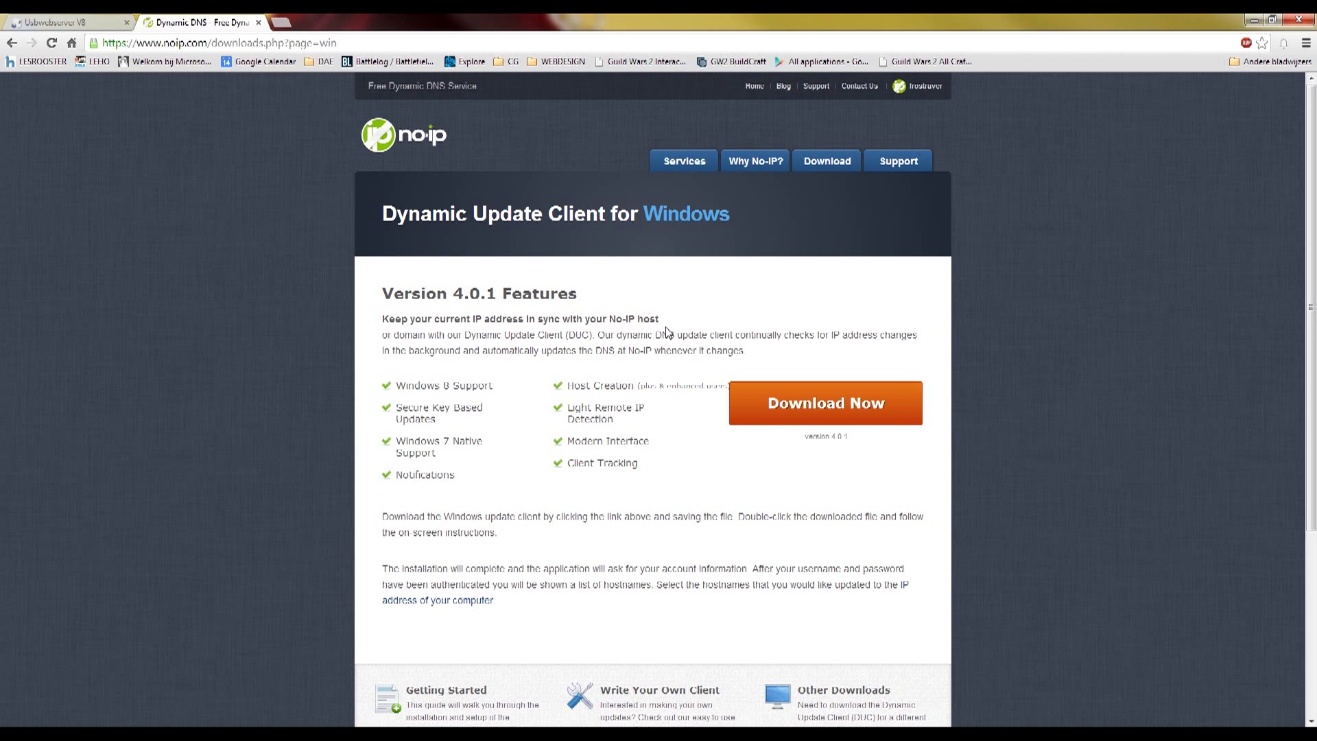
mouse_move(193, 258)
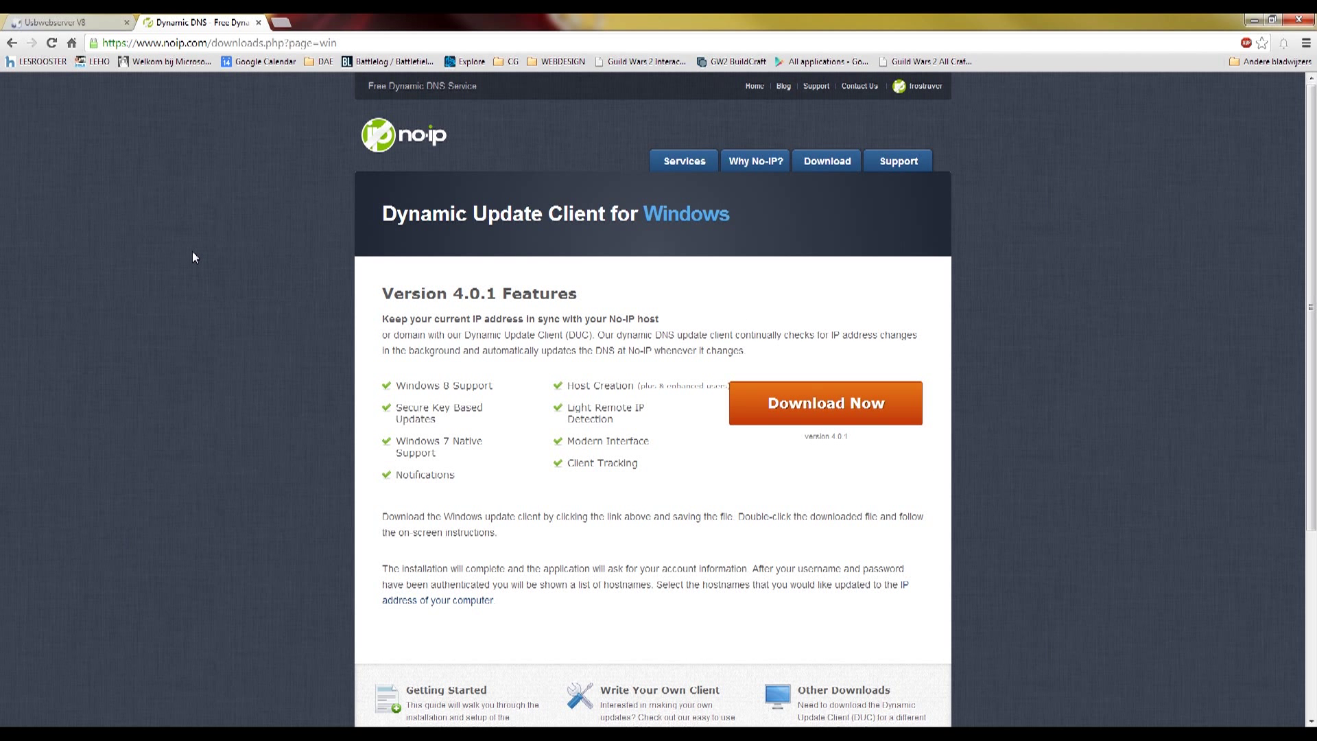
mouse_move(60, 679)
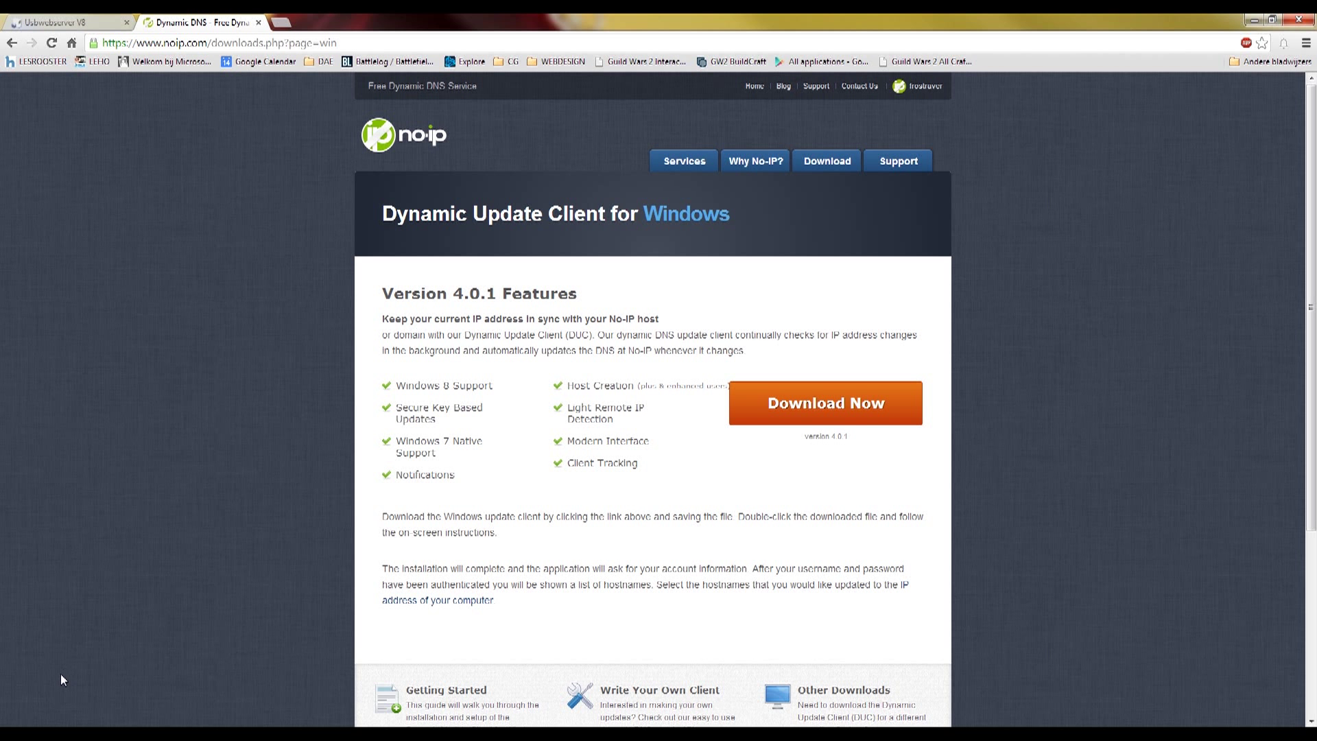
mouse_move(44, 693)
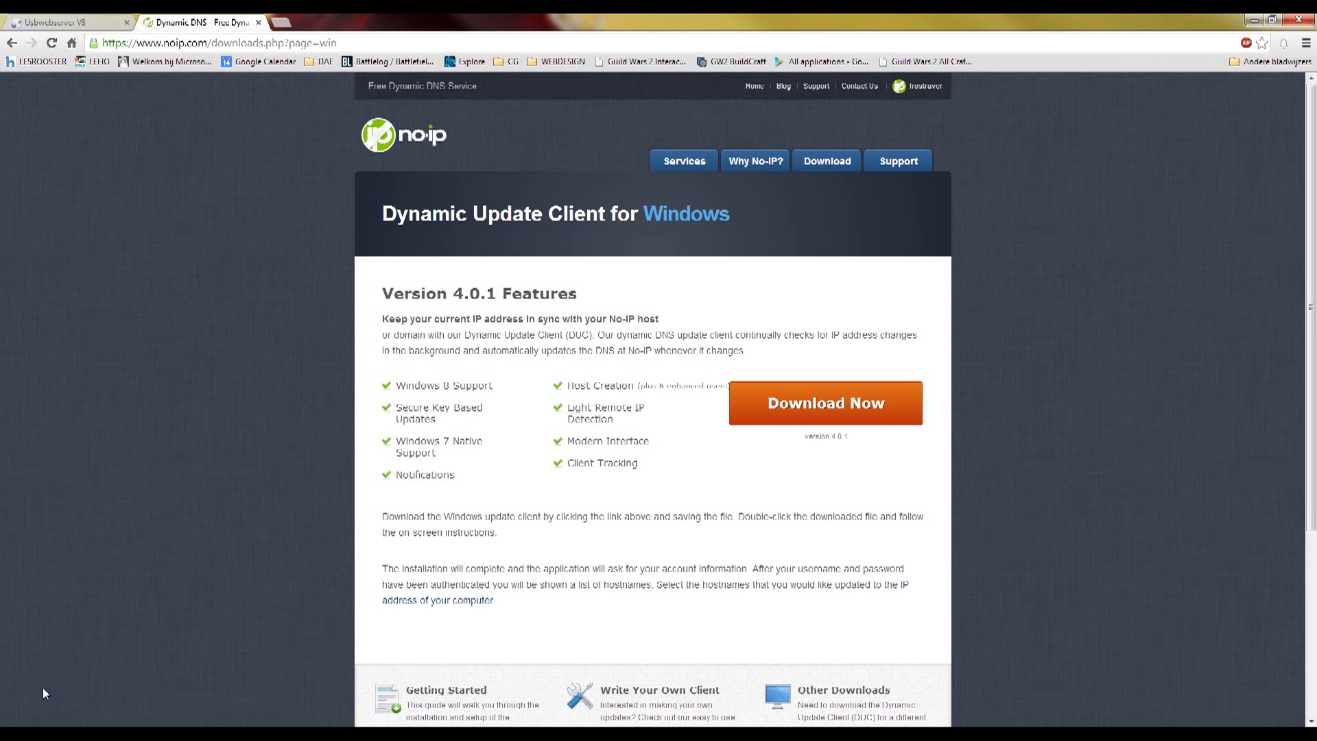
mouse_move(208, 421)
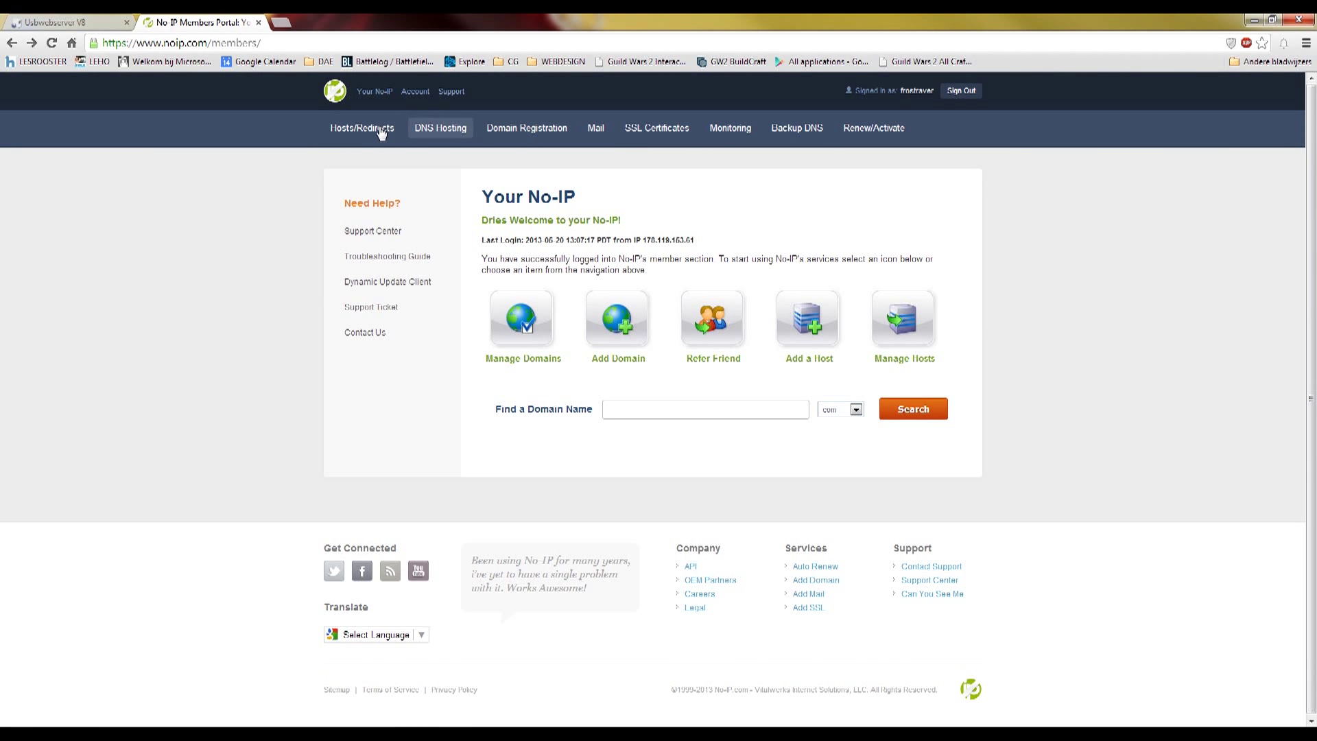
- Show Manage Hosts with the existing no-ip.info host and start the Add a Host form
click(363, 128)
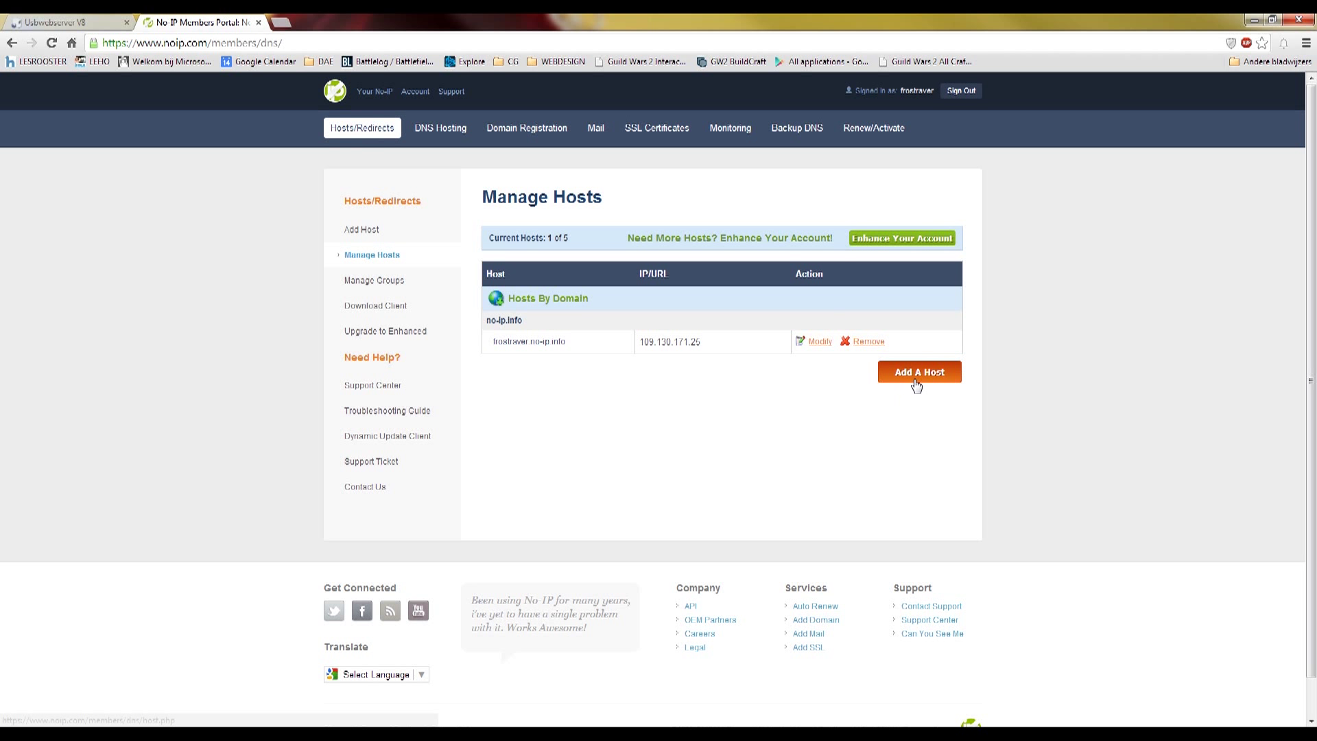
double_click(524, 342)
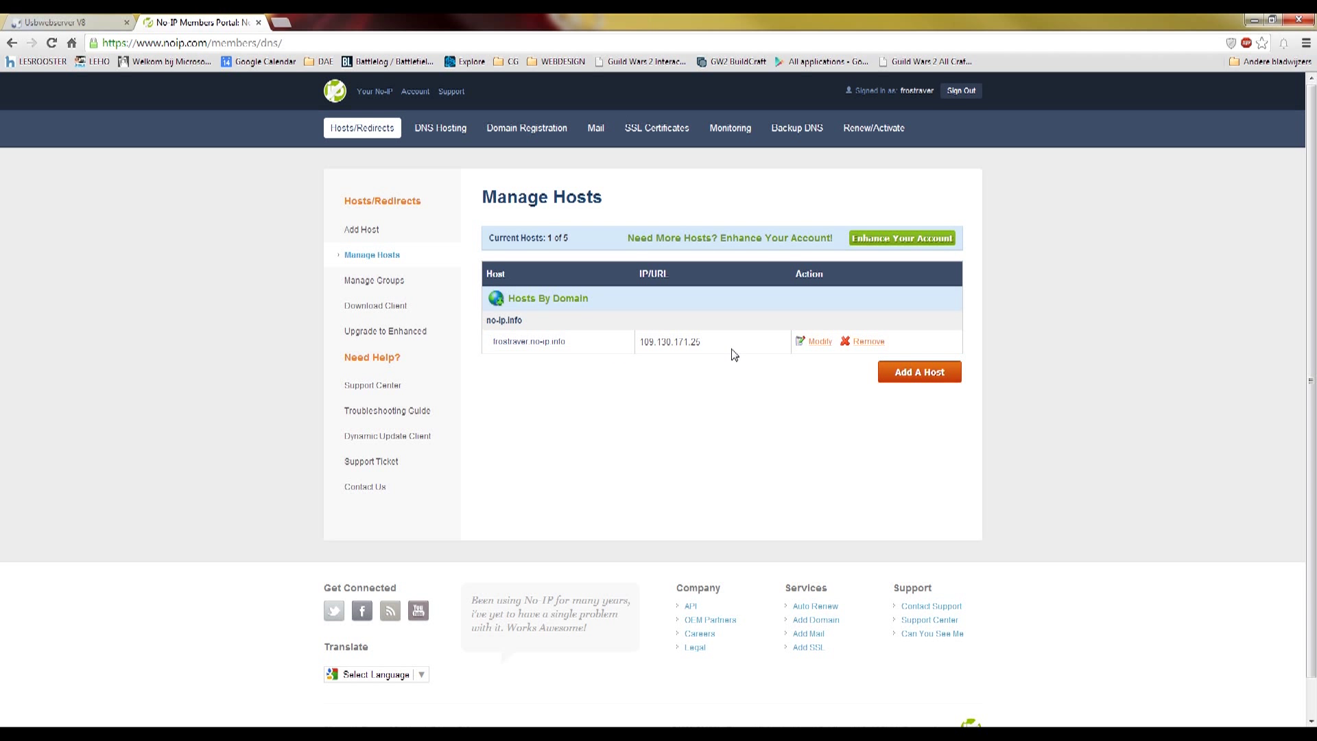
mouse_move(801, 415)
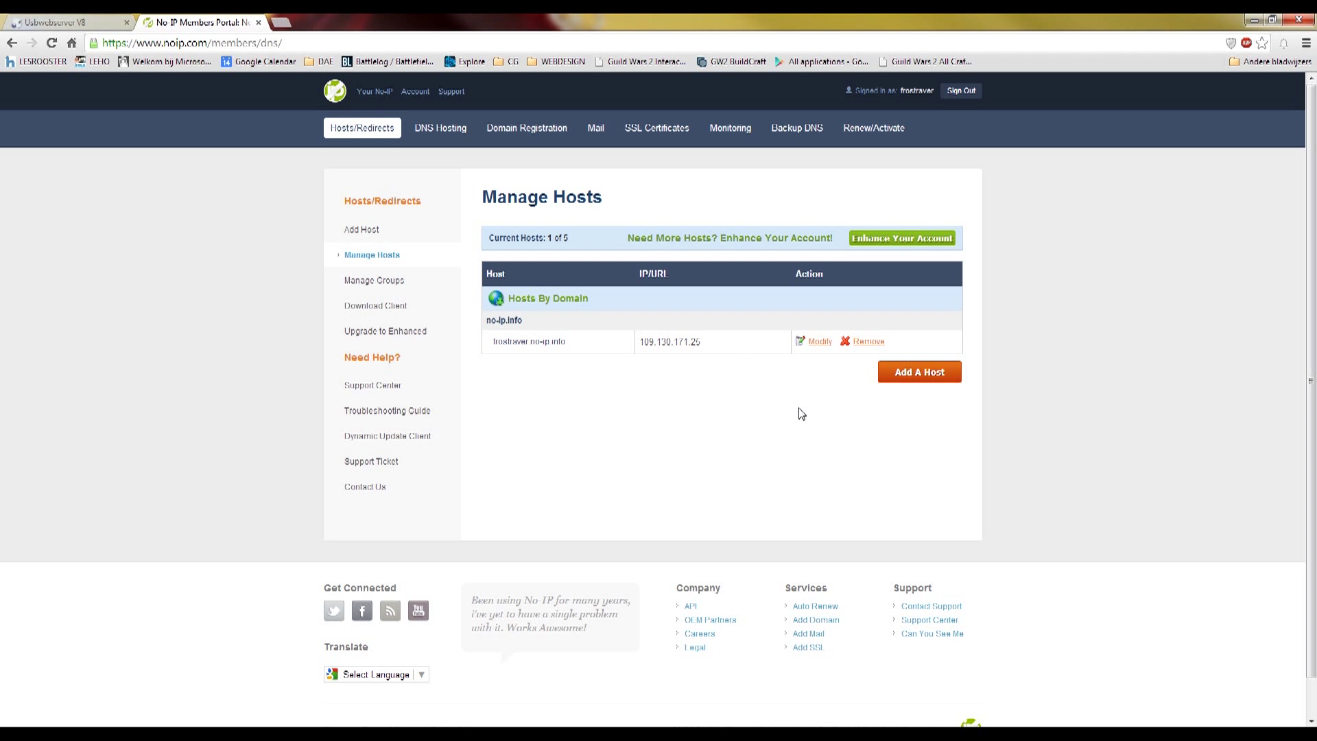
click(919, 371)
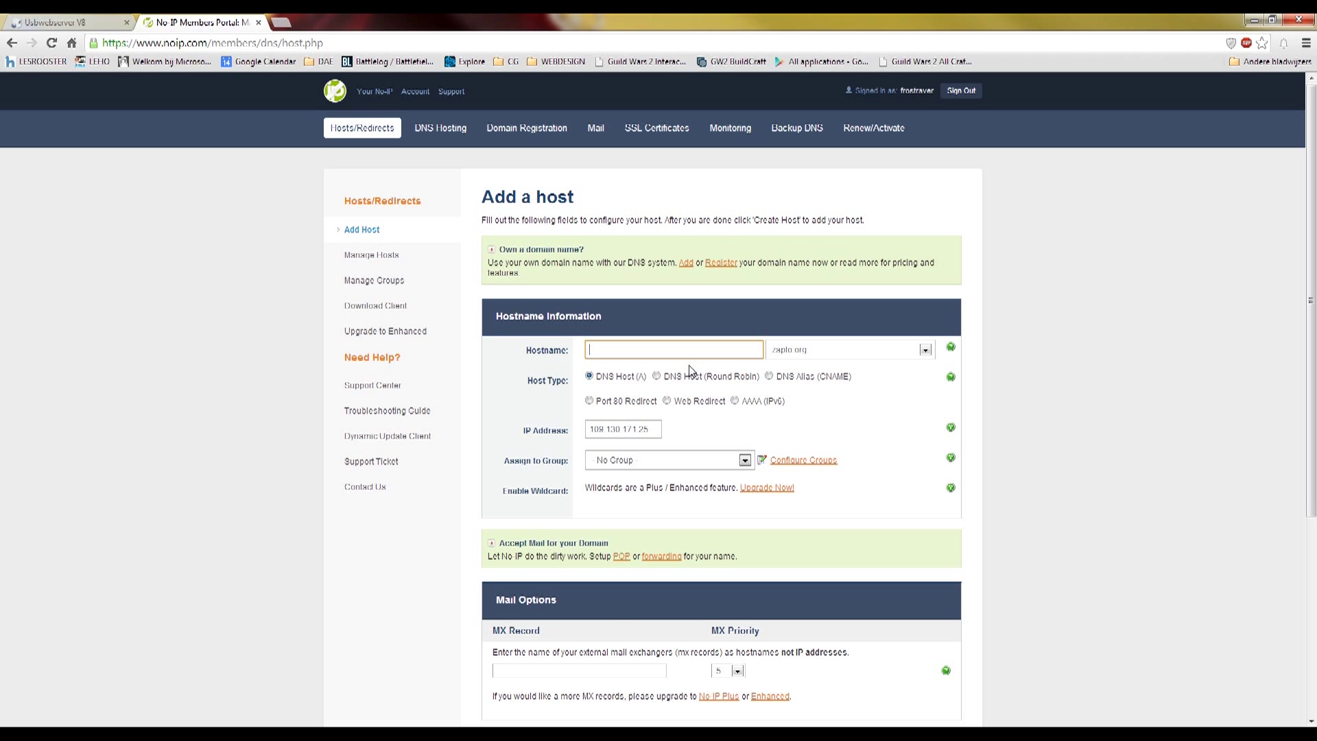
- Add the host 'reddit' on the no-ip.info domain, creating reddit.no-ip.info
text(reddd)
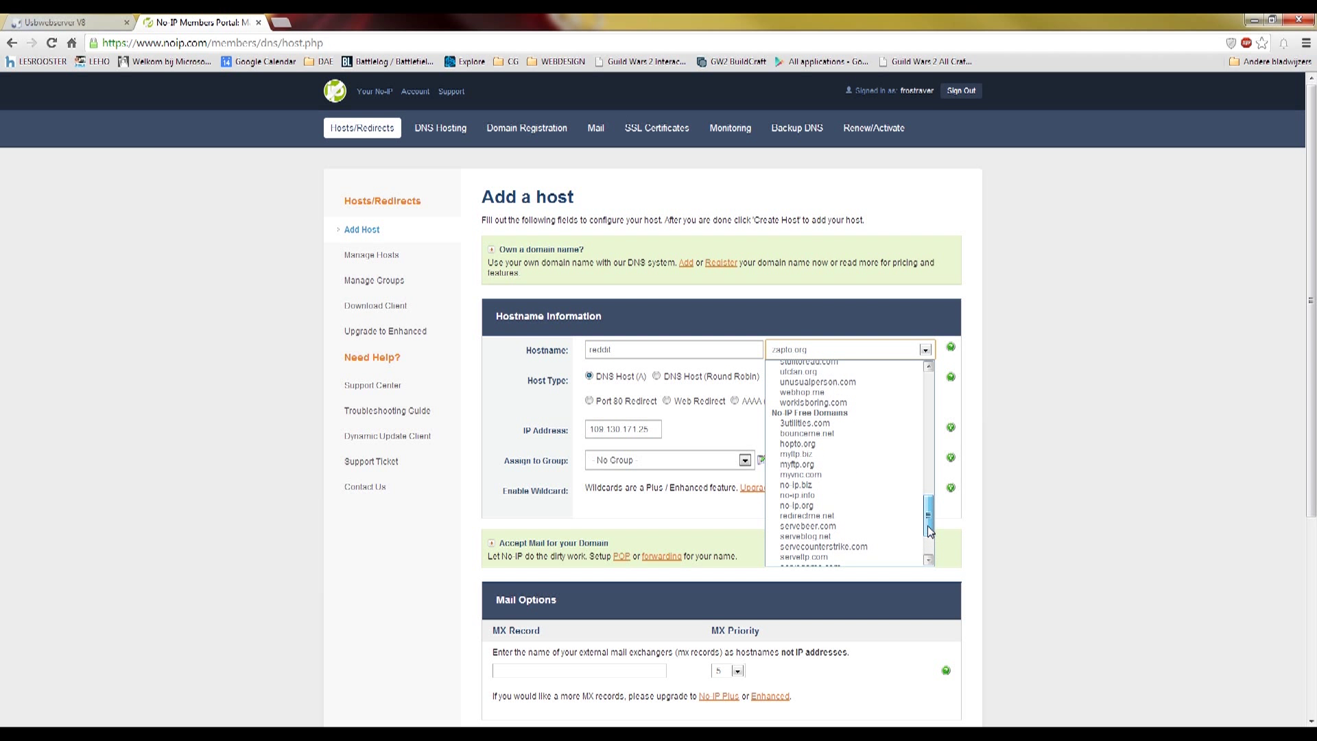
scroll(down, 3)
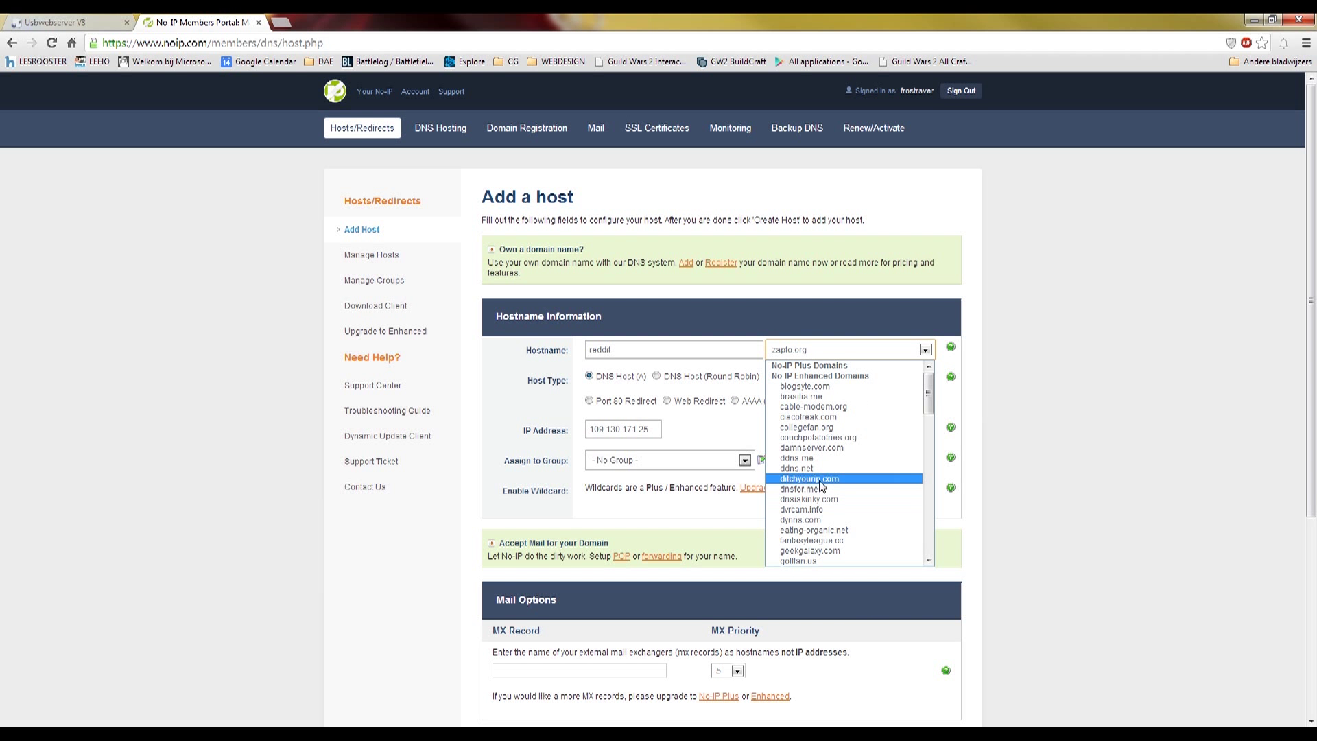
scroll(down, 3)
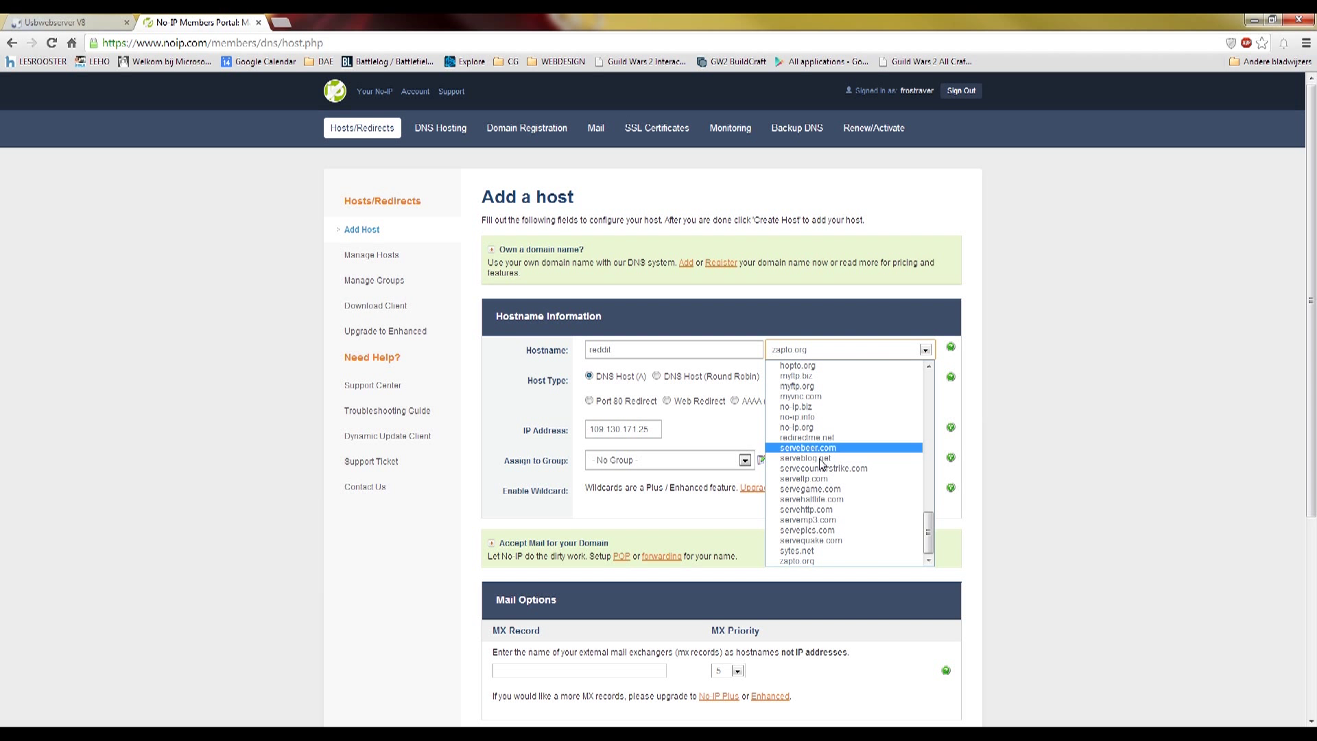
click(790, 417)
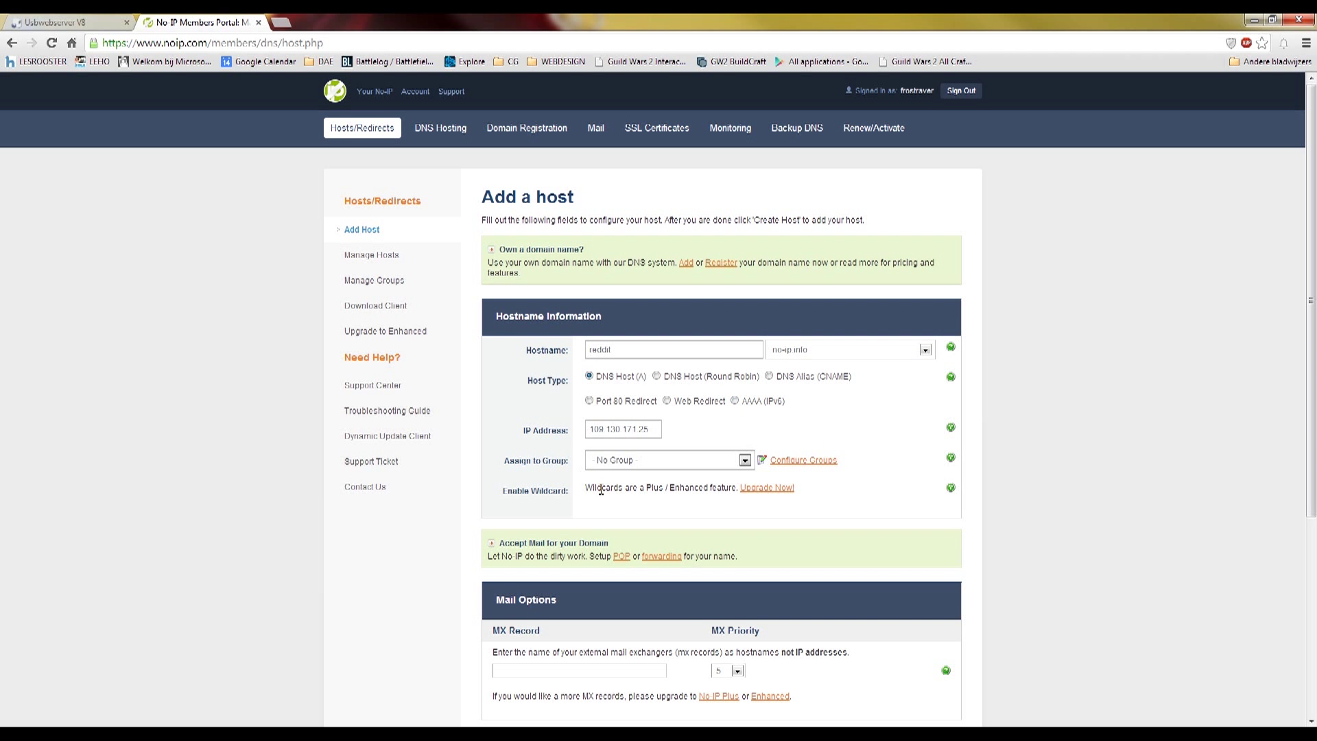
scroll(down, 3)
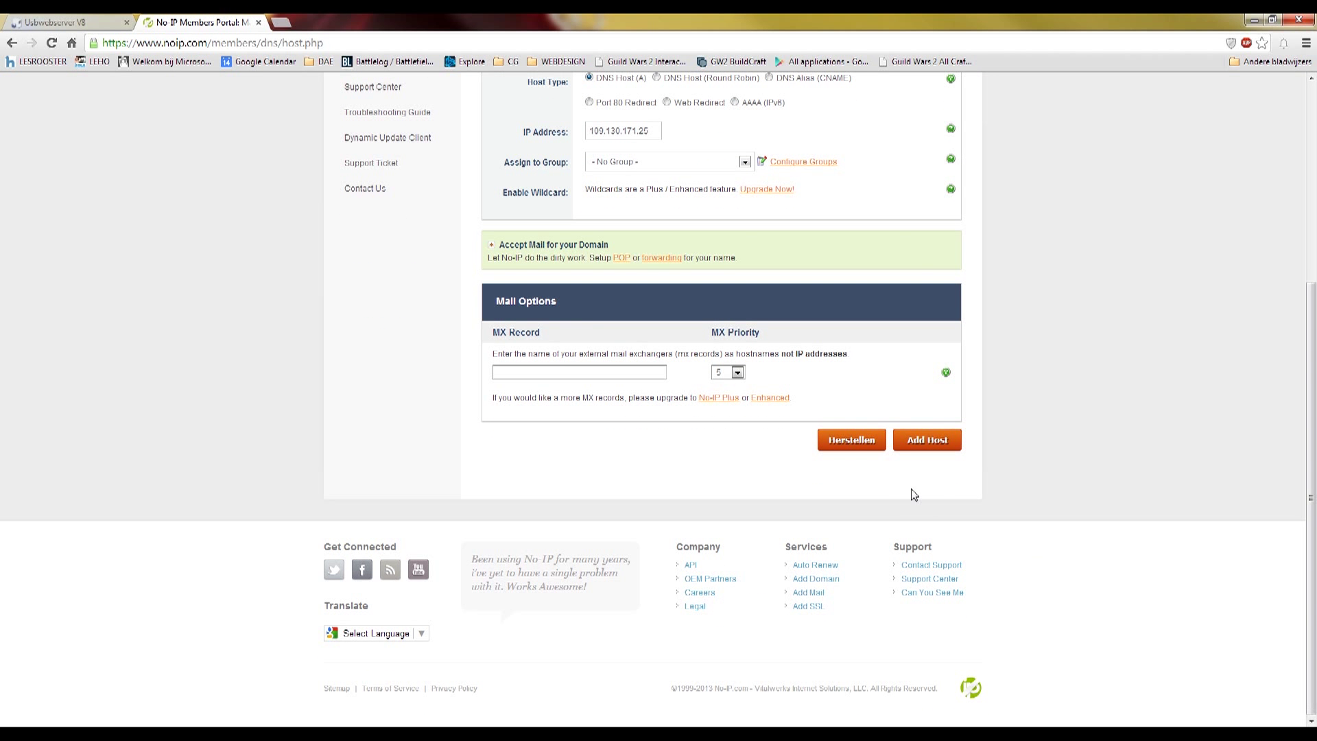
click(928, 439)
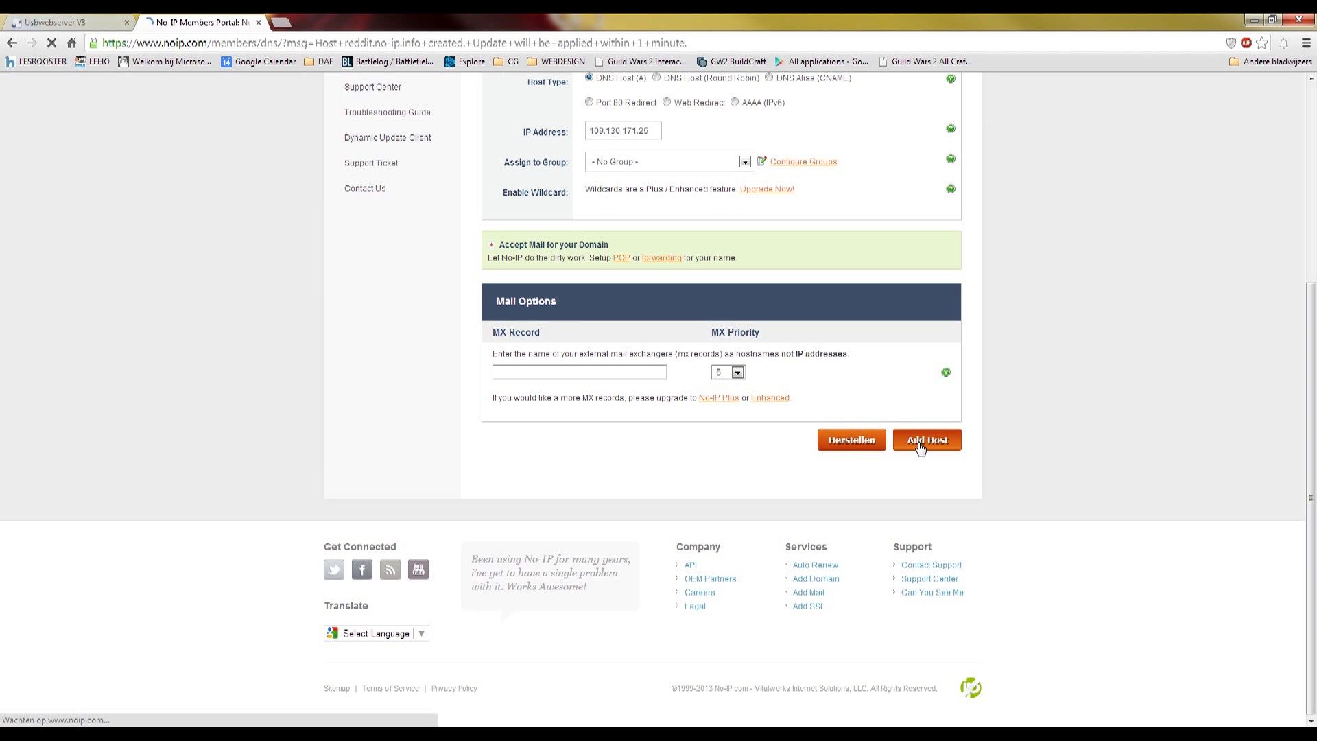
click(926, 439)
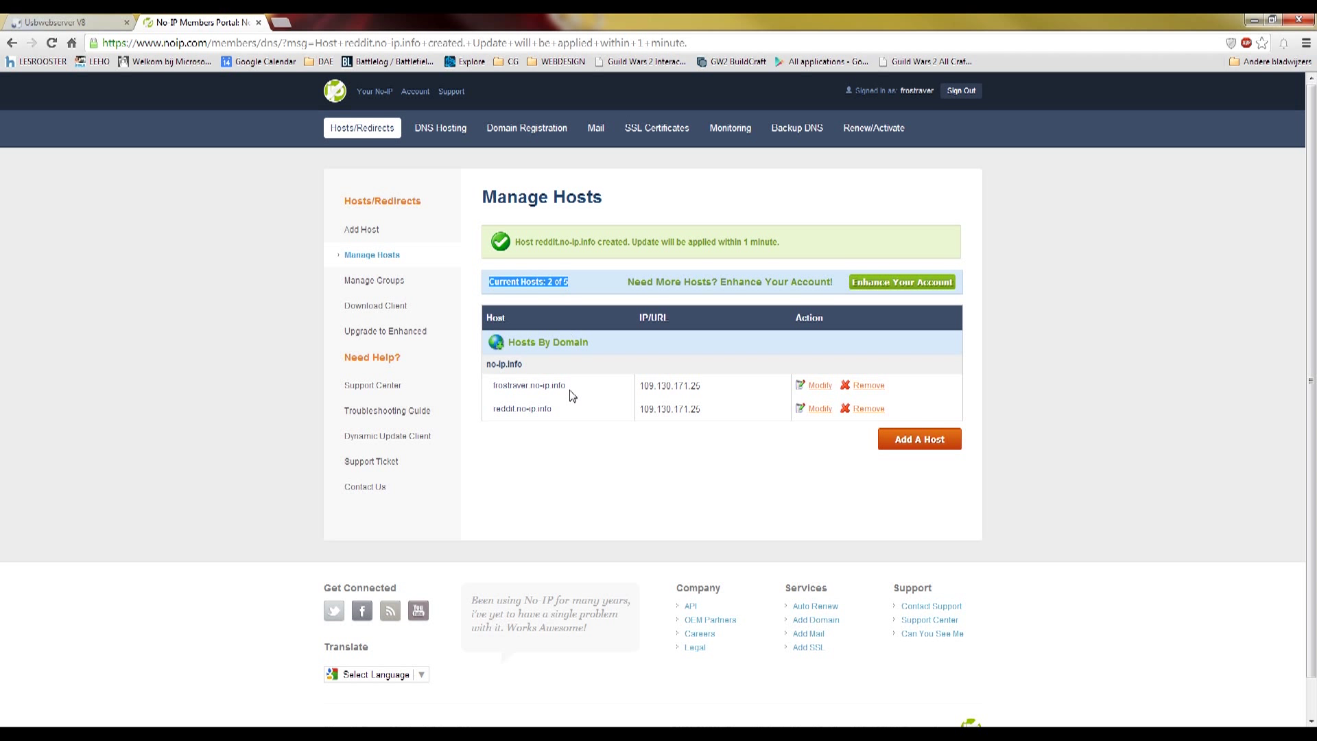
mouse_move(113, 359)
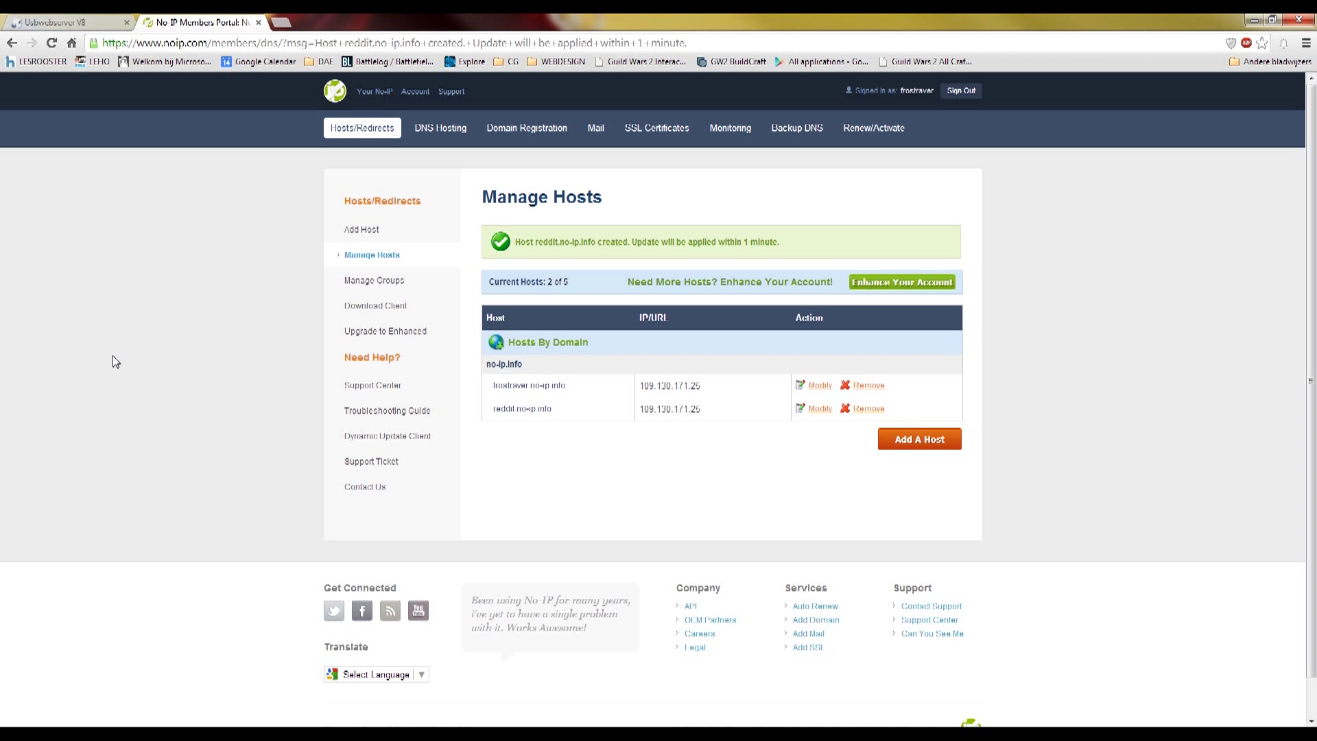
mouse_move(101, 373)
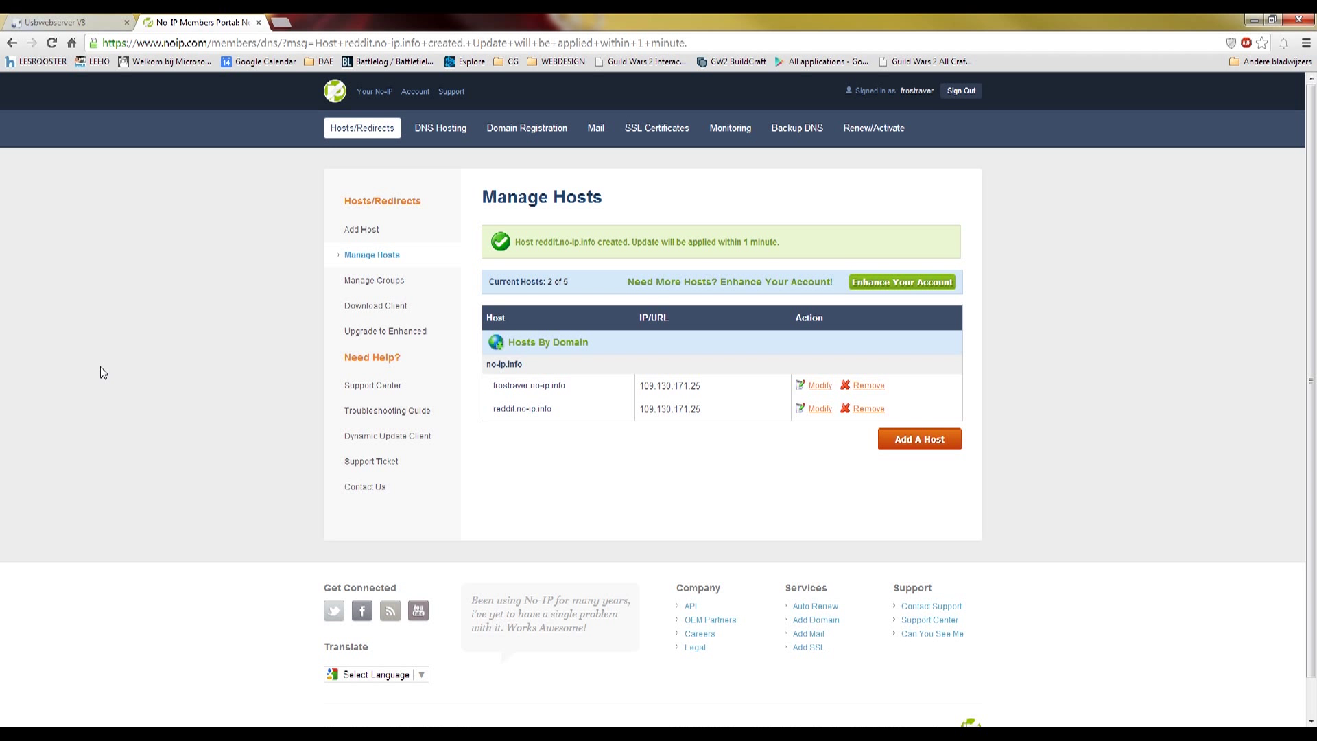
mouse_move(346, 713)
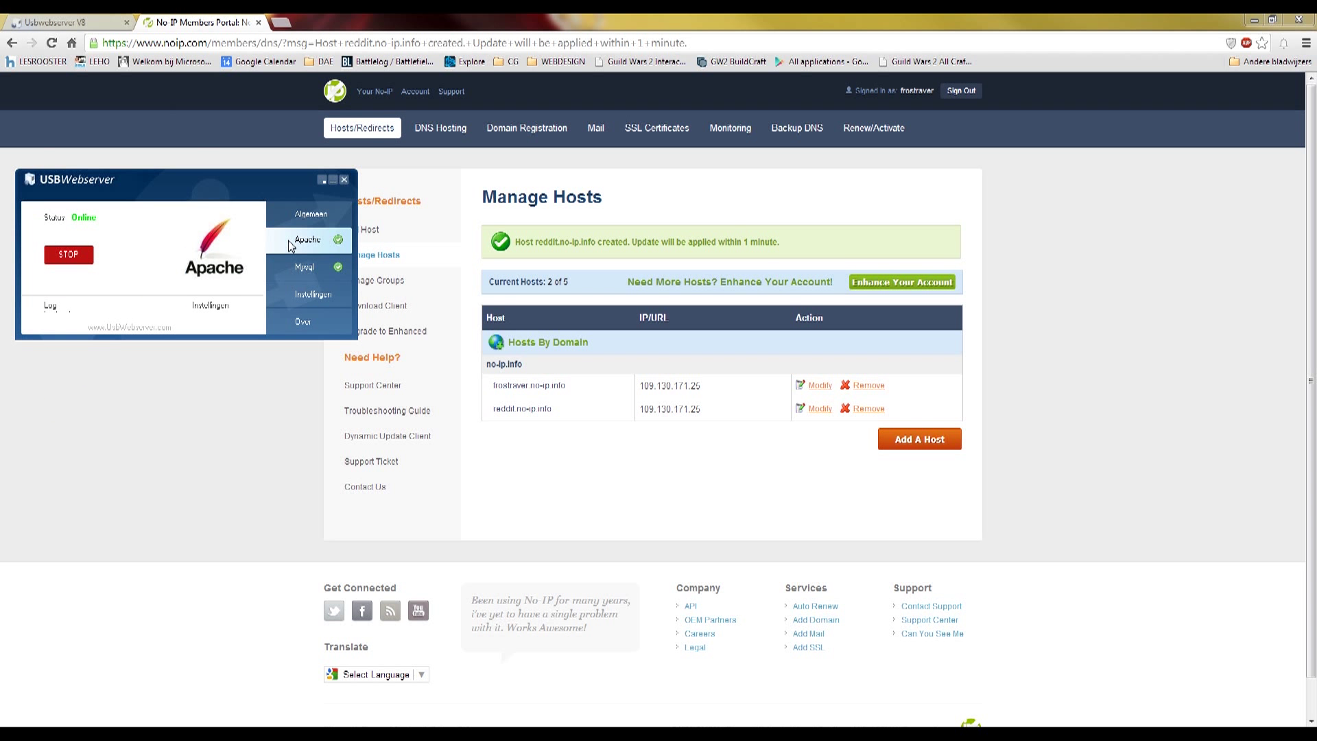
mouse_move(313, 159)
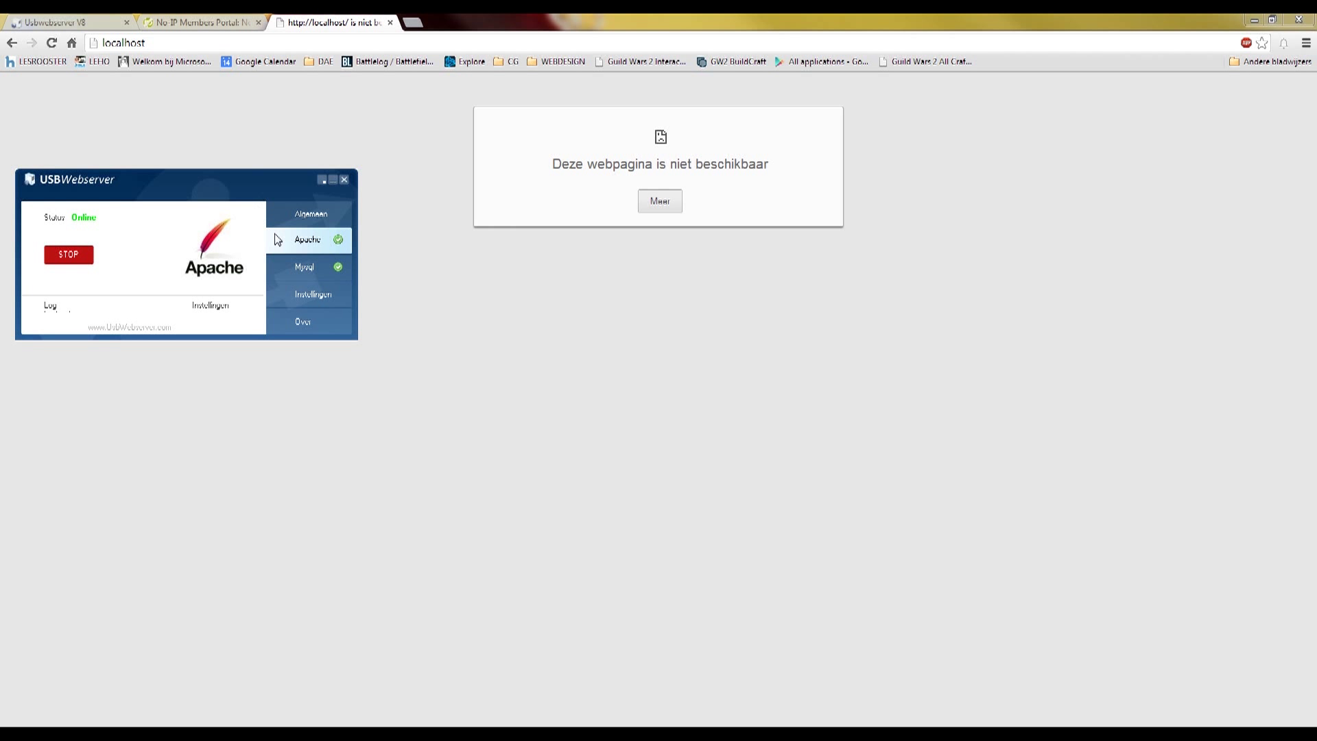
mouse_move(298, 204)
text(:8080)
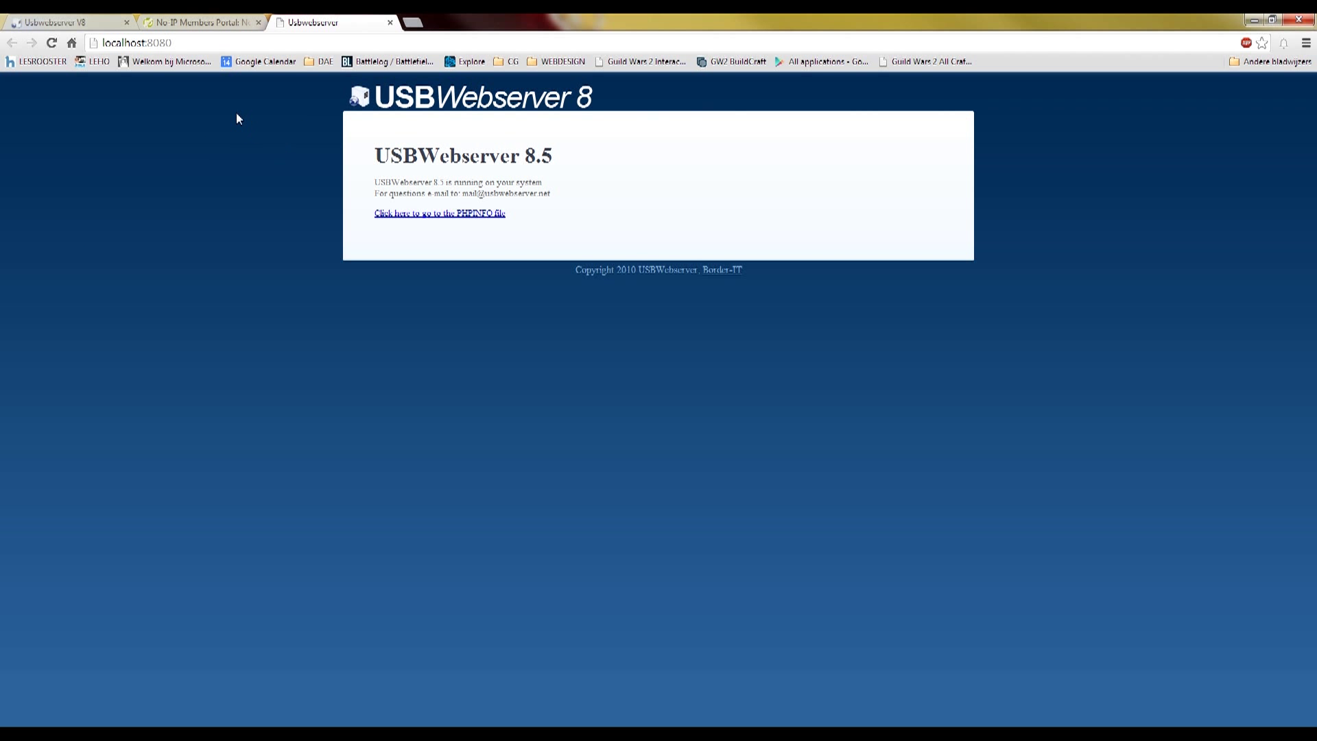
- Launch USBWebserver so its welcome page serves at localhost:8080
double_click(149, 41)
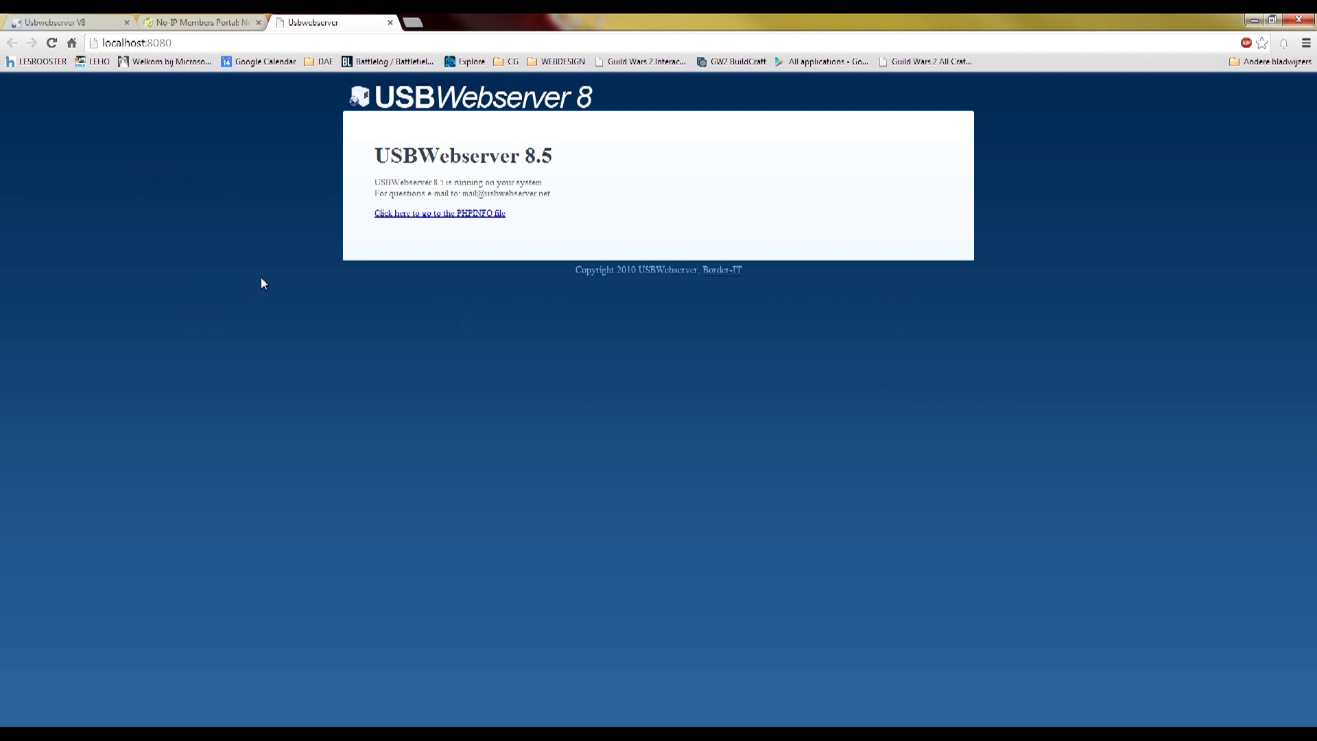
mouse_move(189, 177)
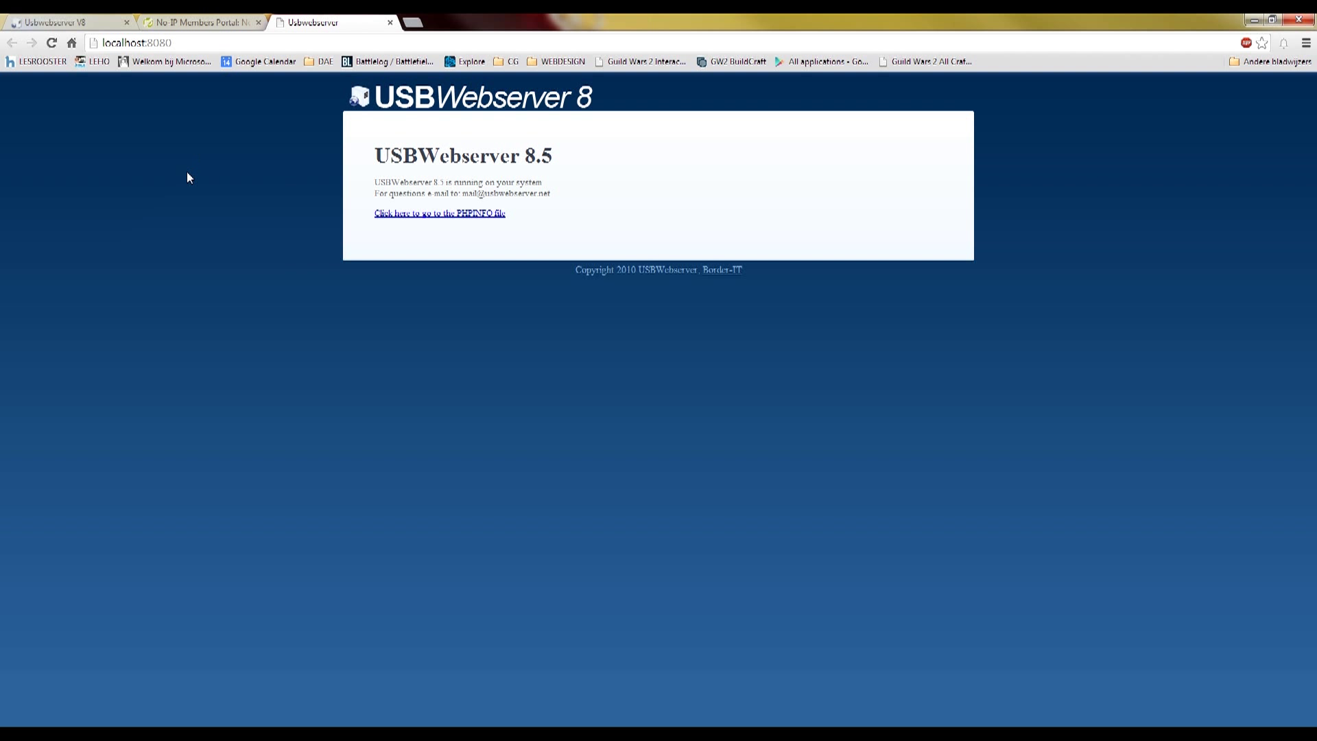
mouse_move(268, 373)
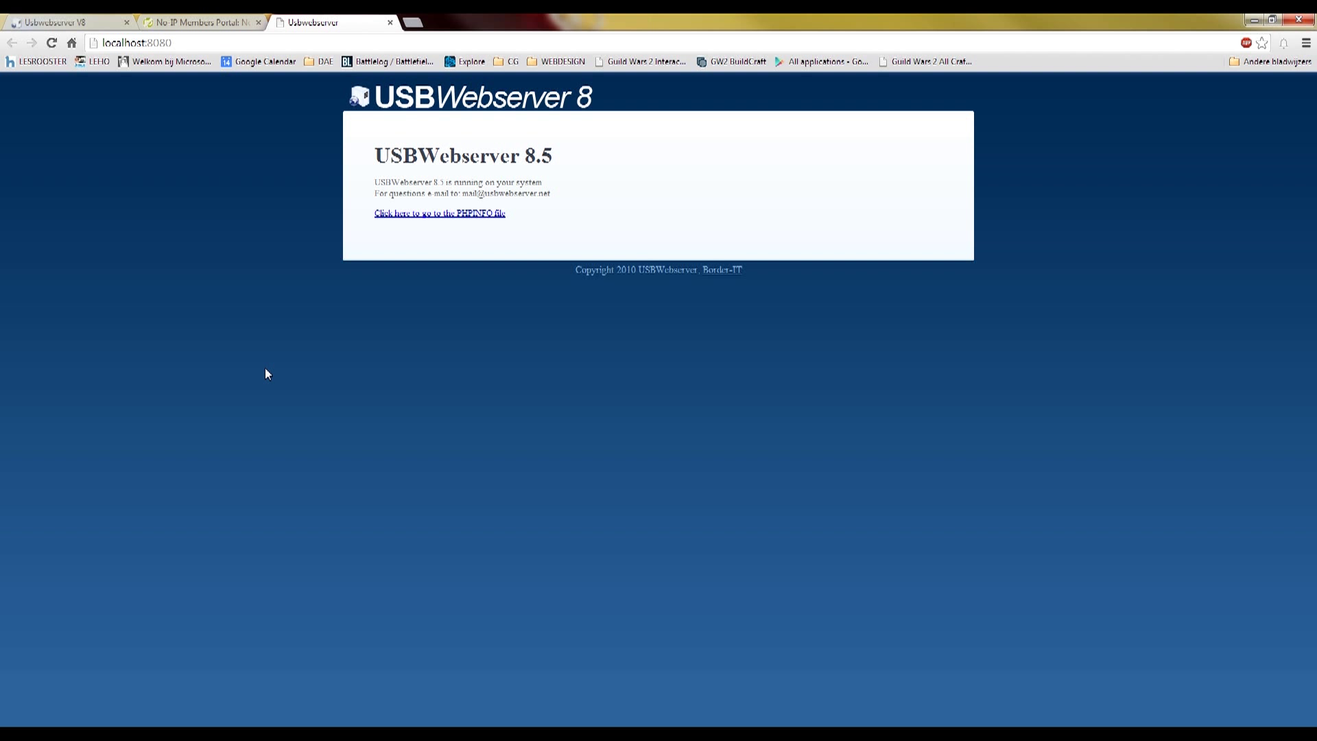
mouse_move(266, 378)
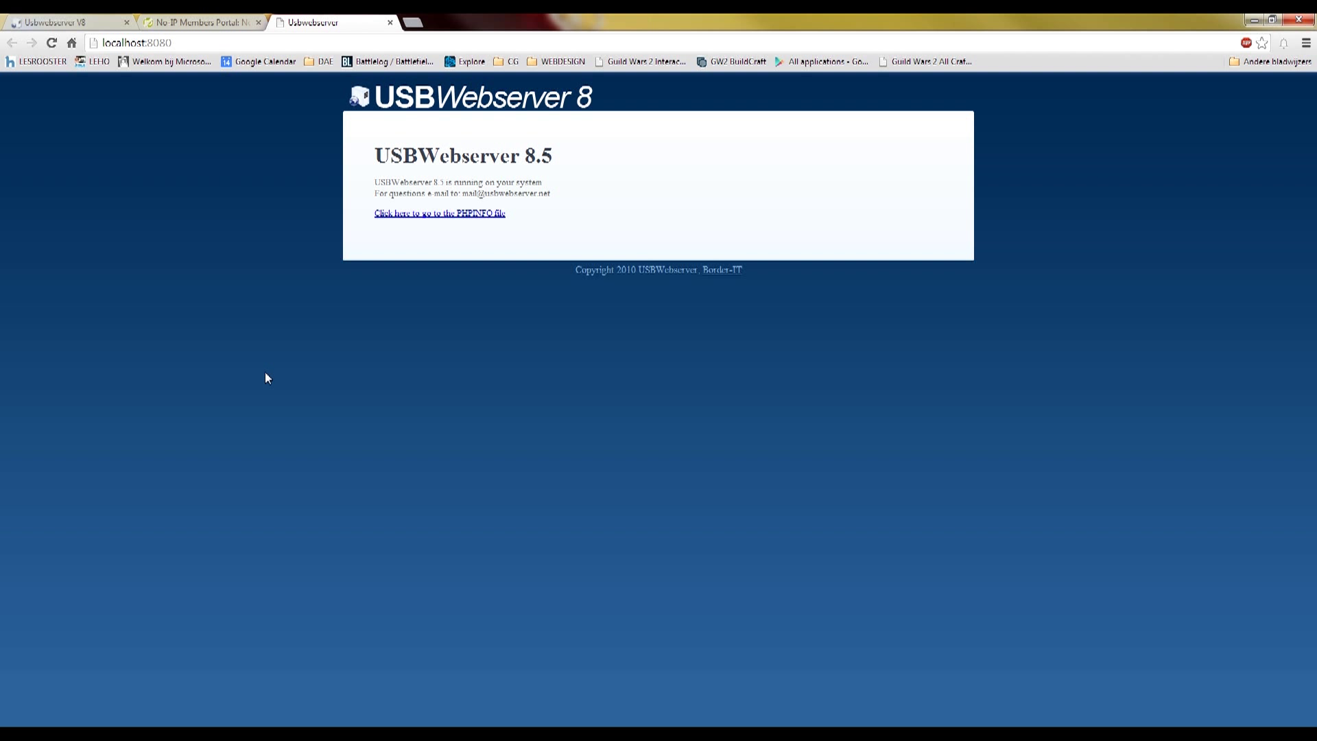
mouse_move(228, 159)
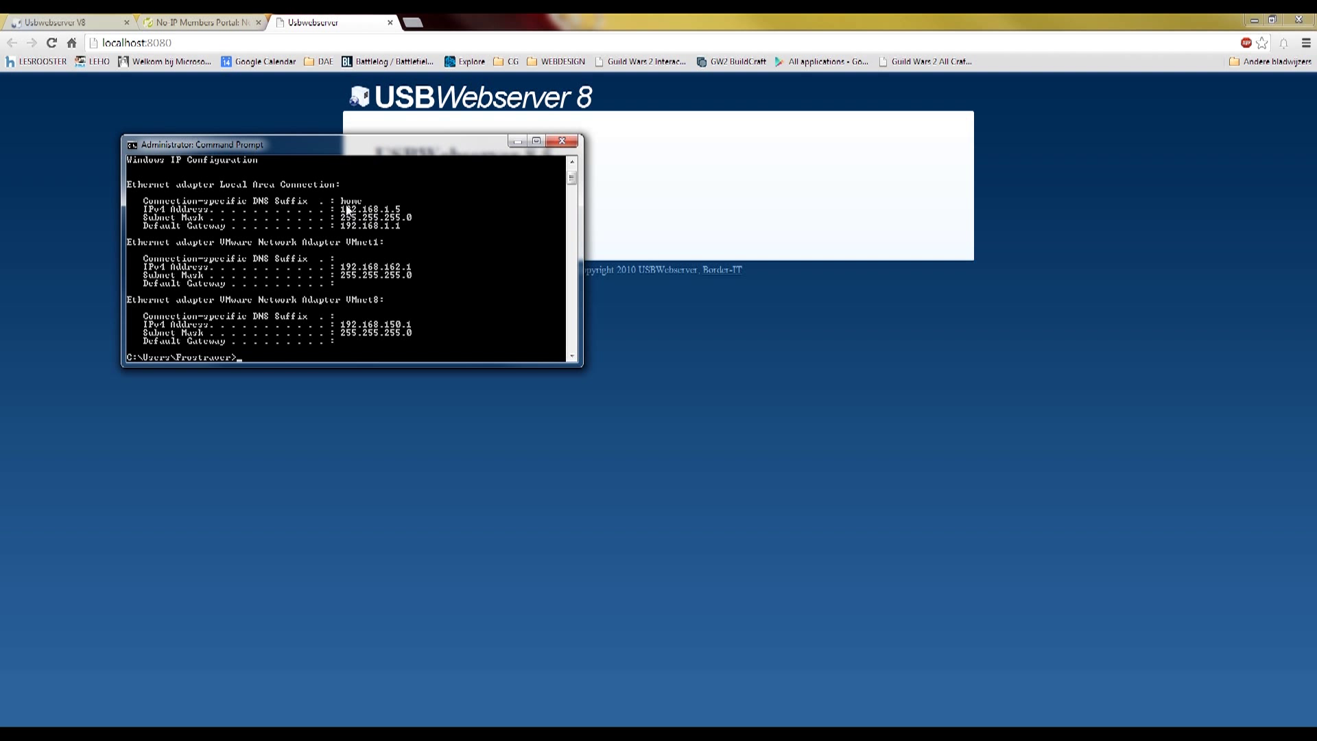
mouse_move(367, 217)
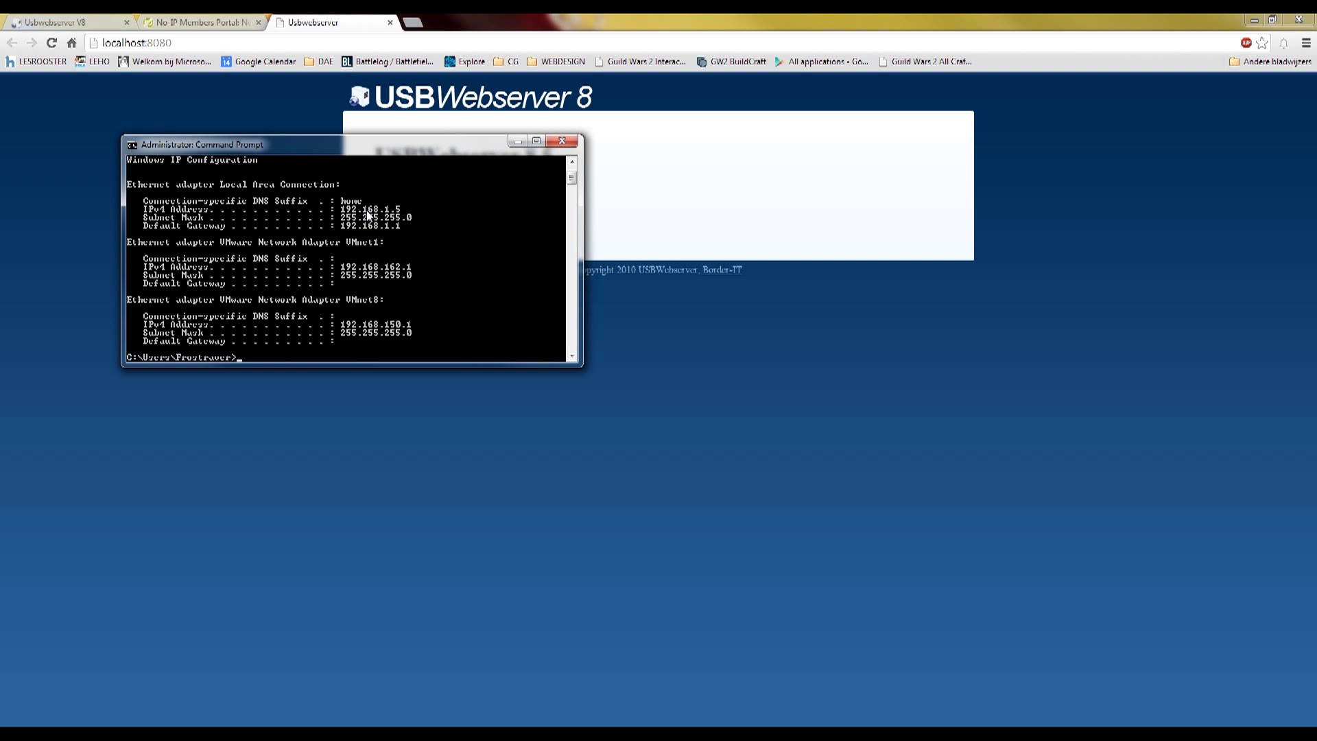
mouse_move(407, 211)
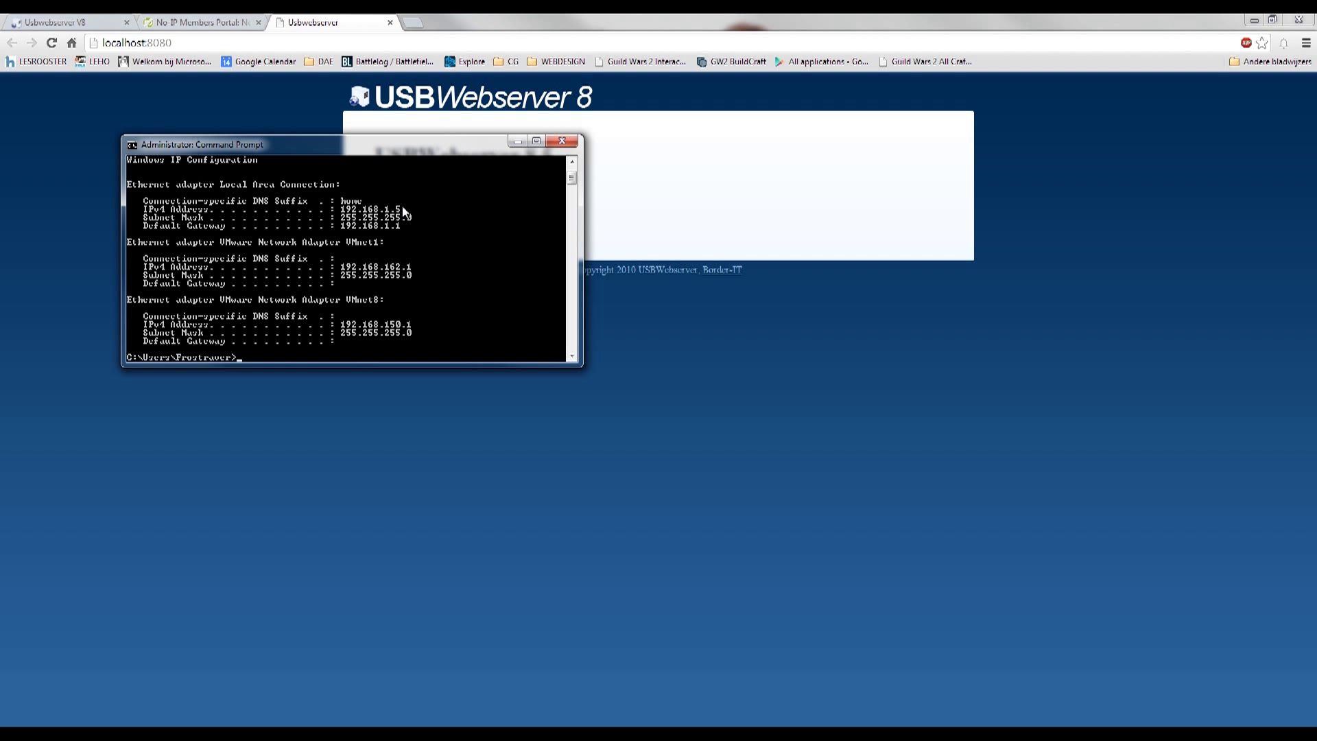
mouse_move(252, 233)
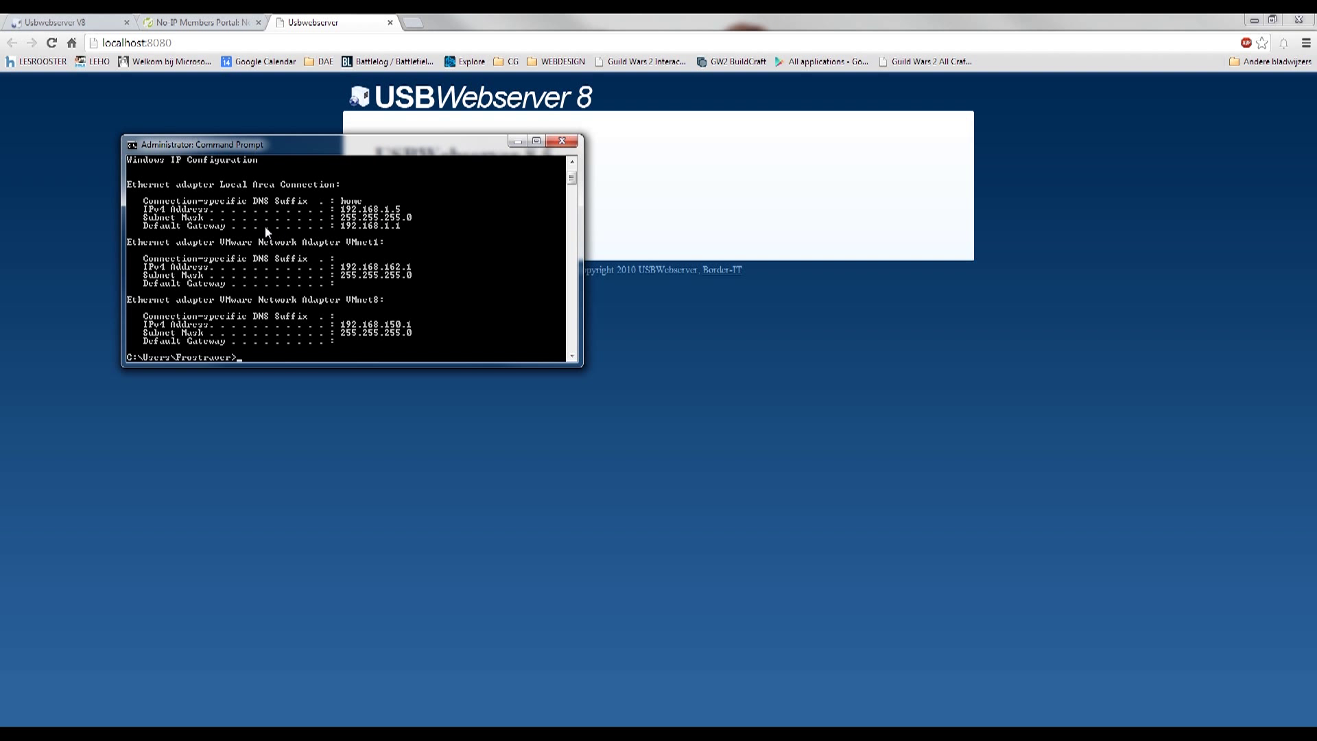
- Load the router gateway 192.168.1.1 in a new browser tab
click(464, 22)
text(192.168.1.1)
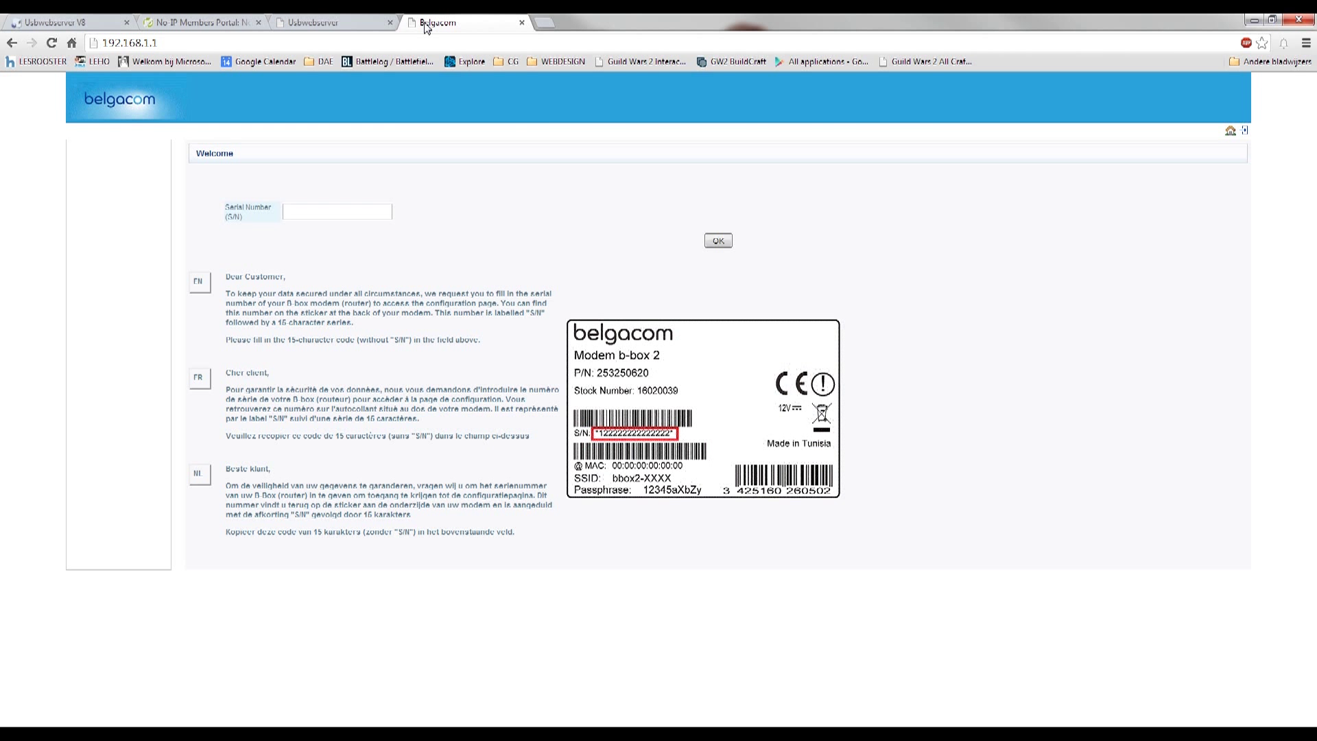
mouse_move(442, 15)
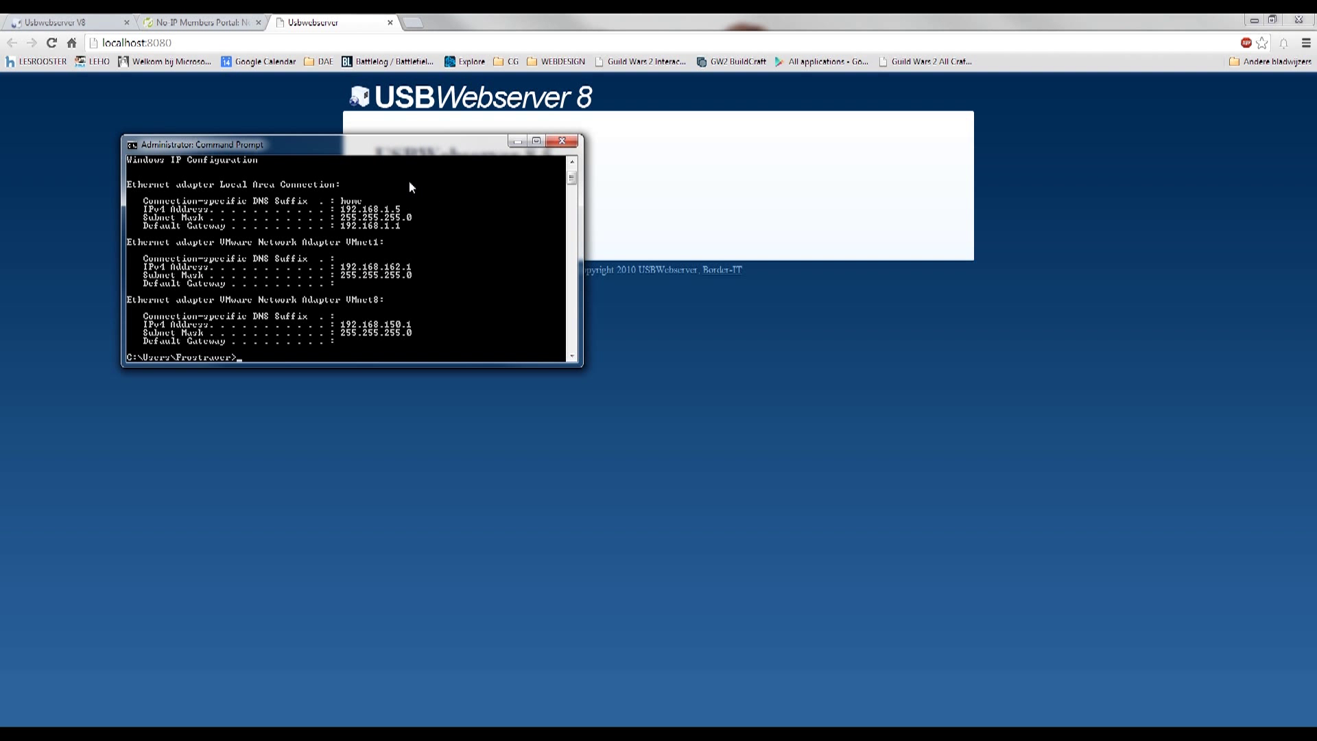
mouse_move(329, 230)
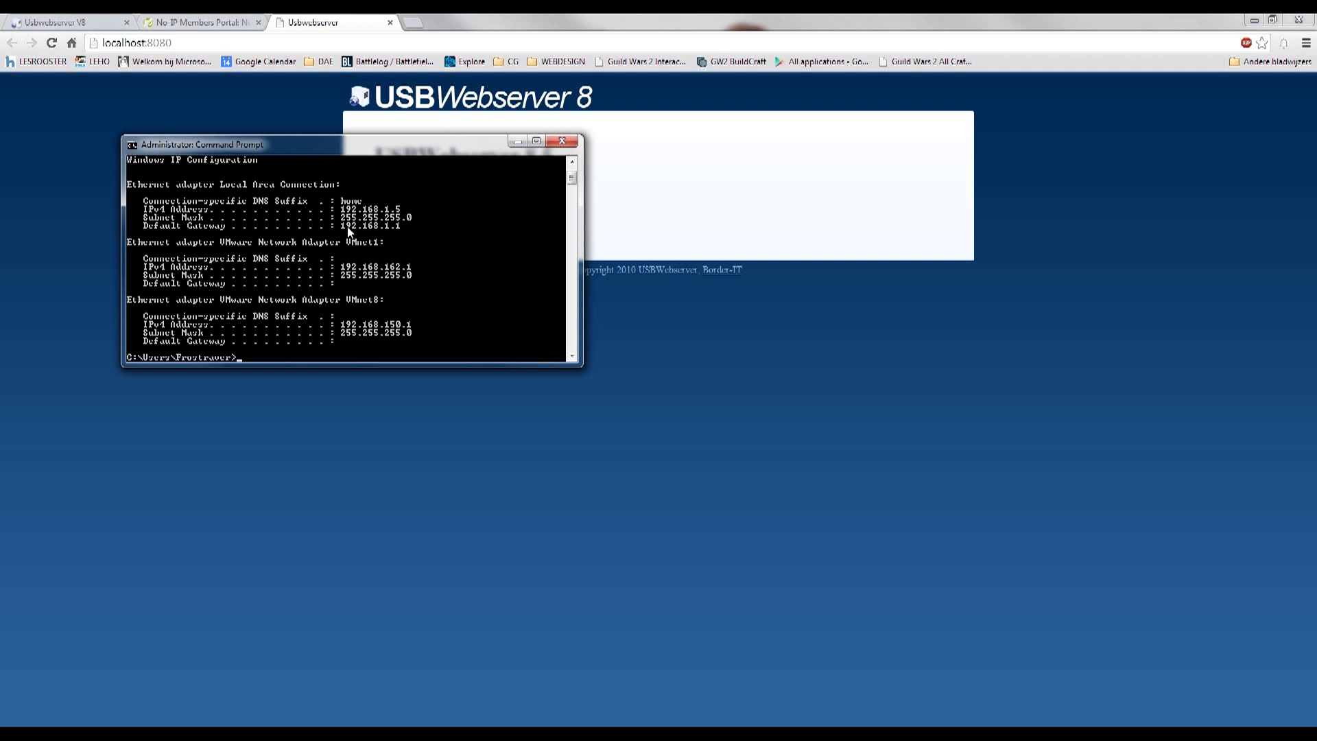
mouse_move(401, 218)
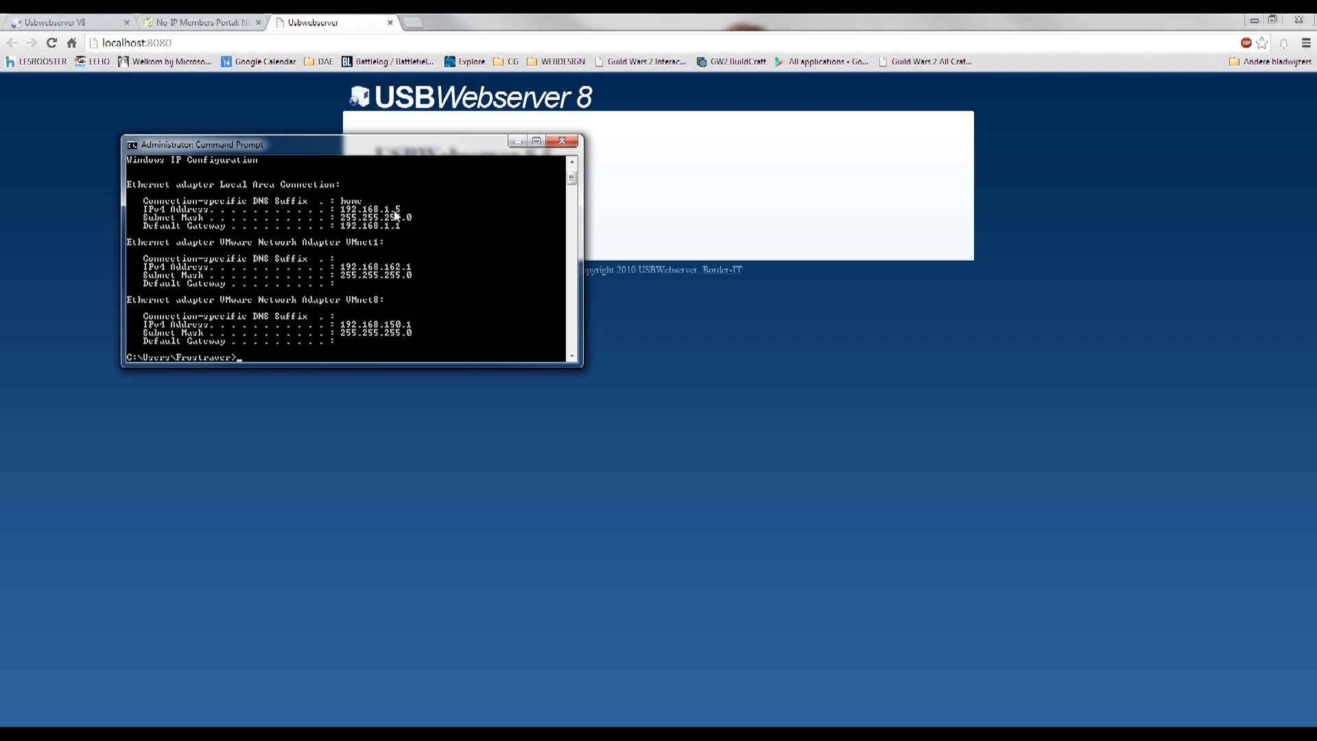
mouse_move(298, 222)
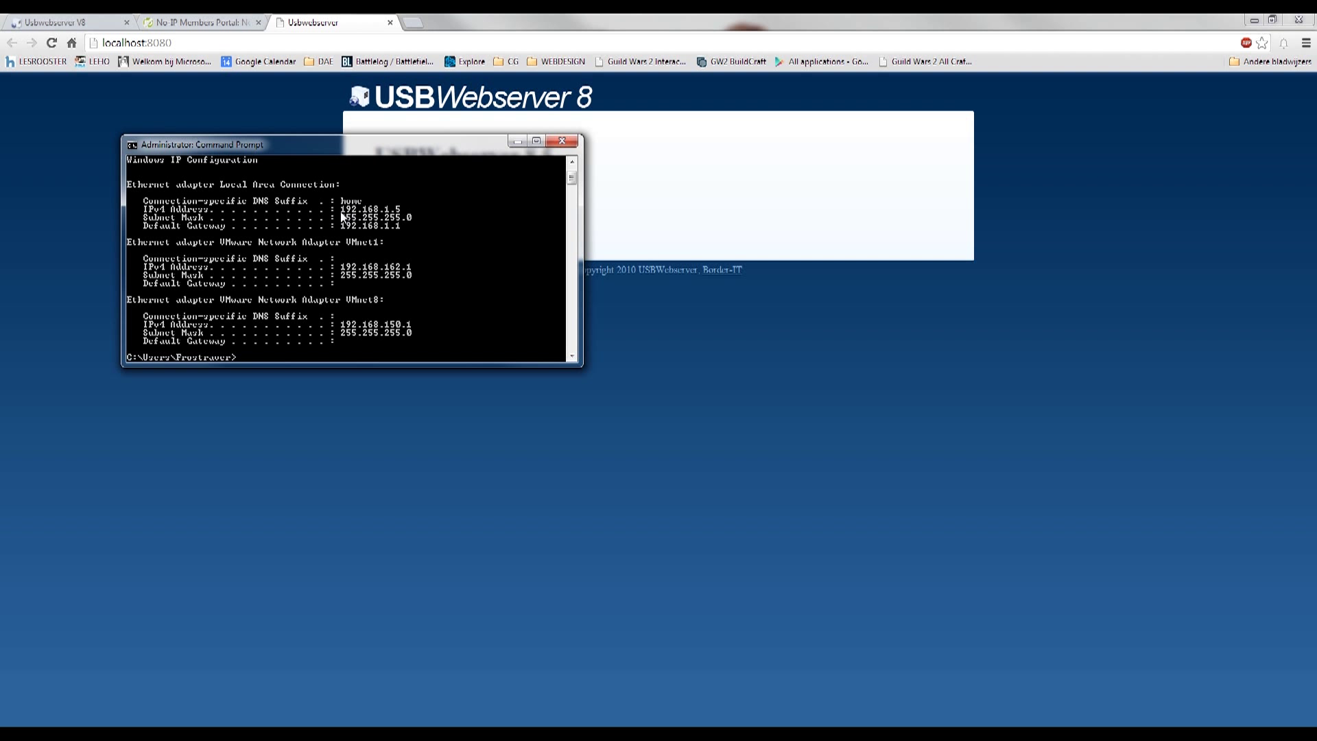
mouse_move(398, 208)
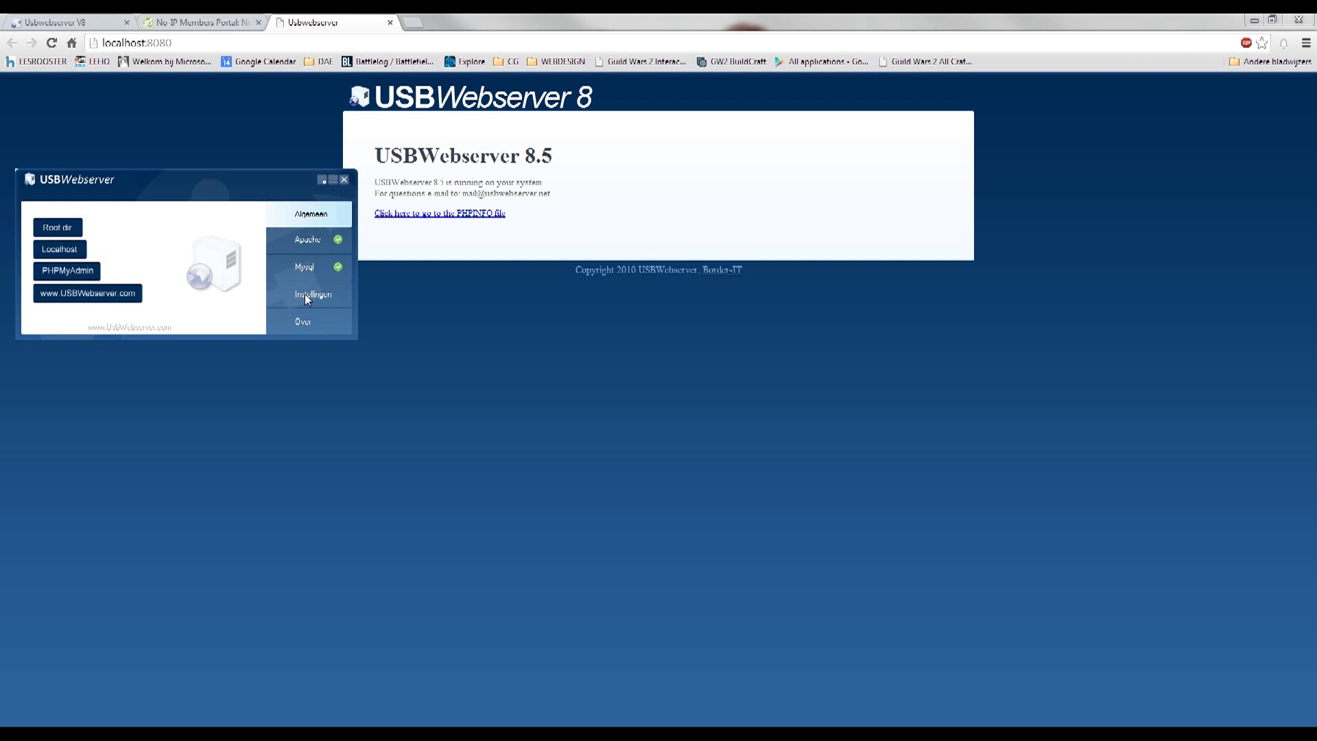
mouse_move(350, 321)
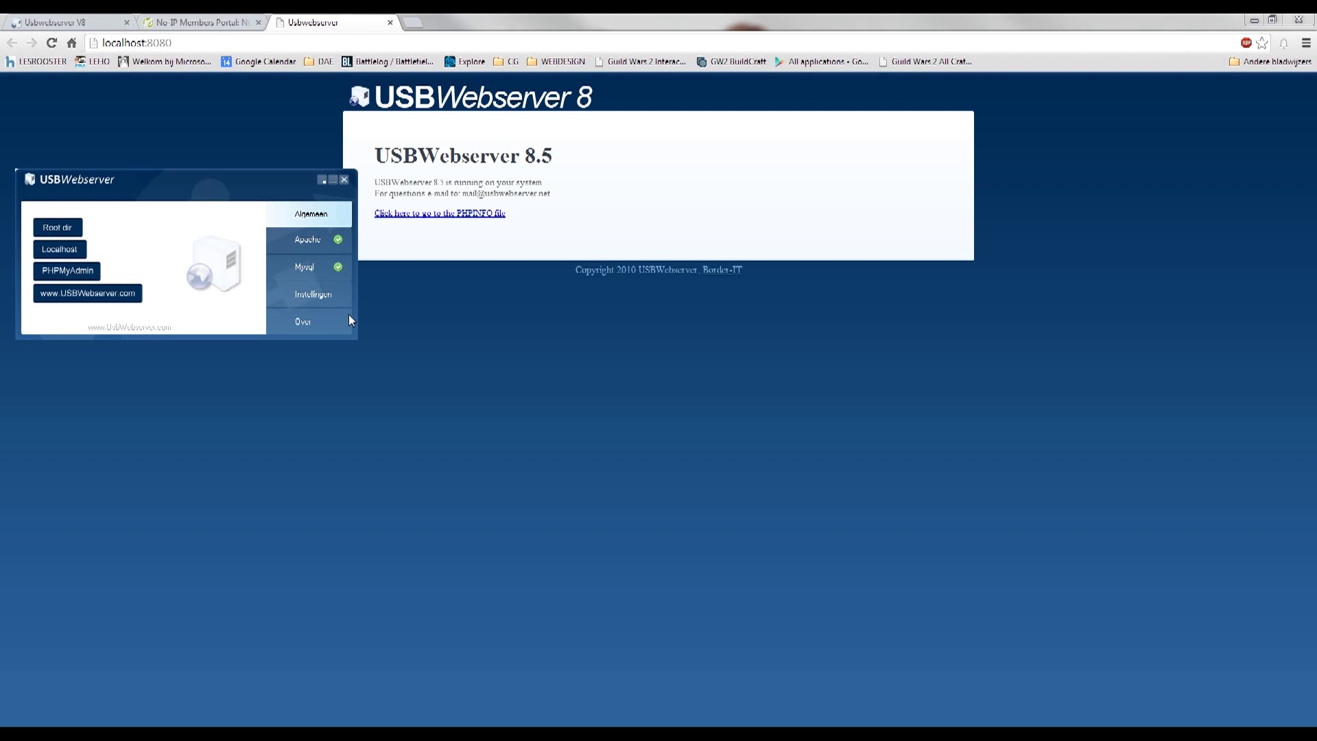
mouse_move(371, 317)
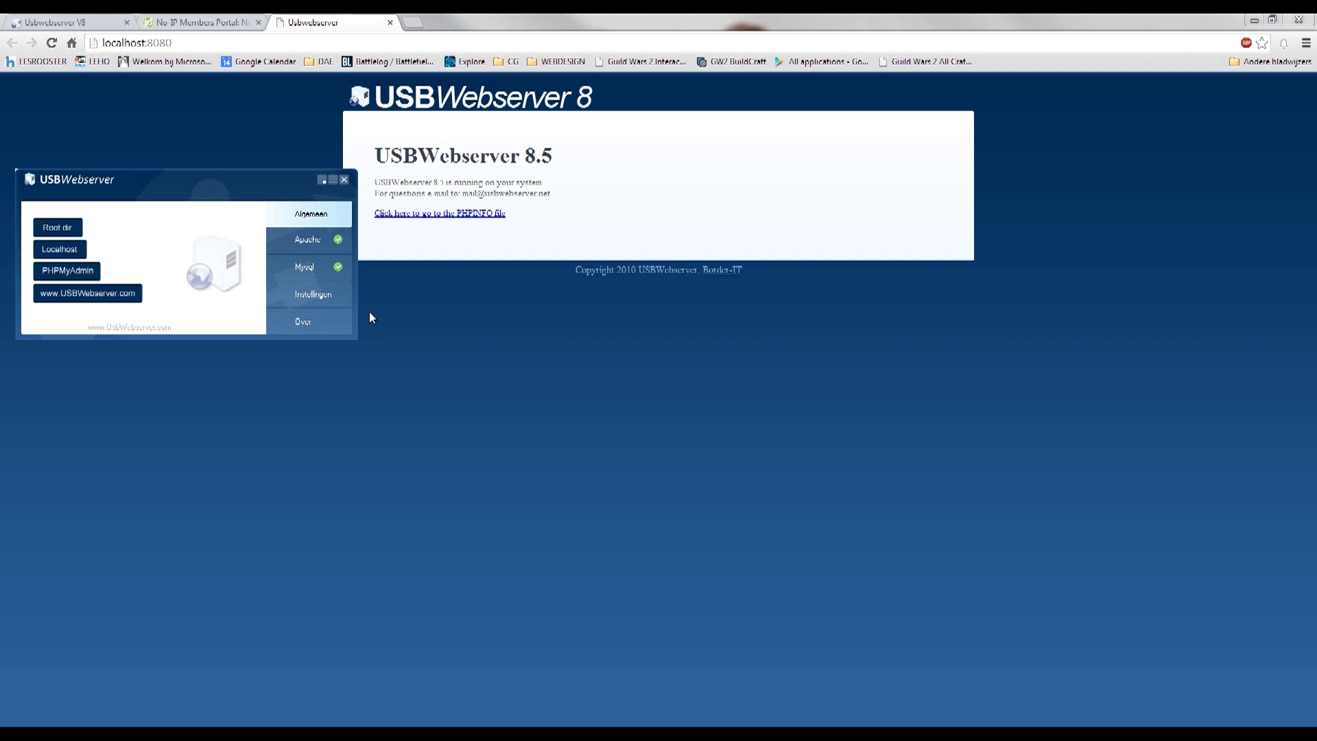
mouse_move(395, 636)
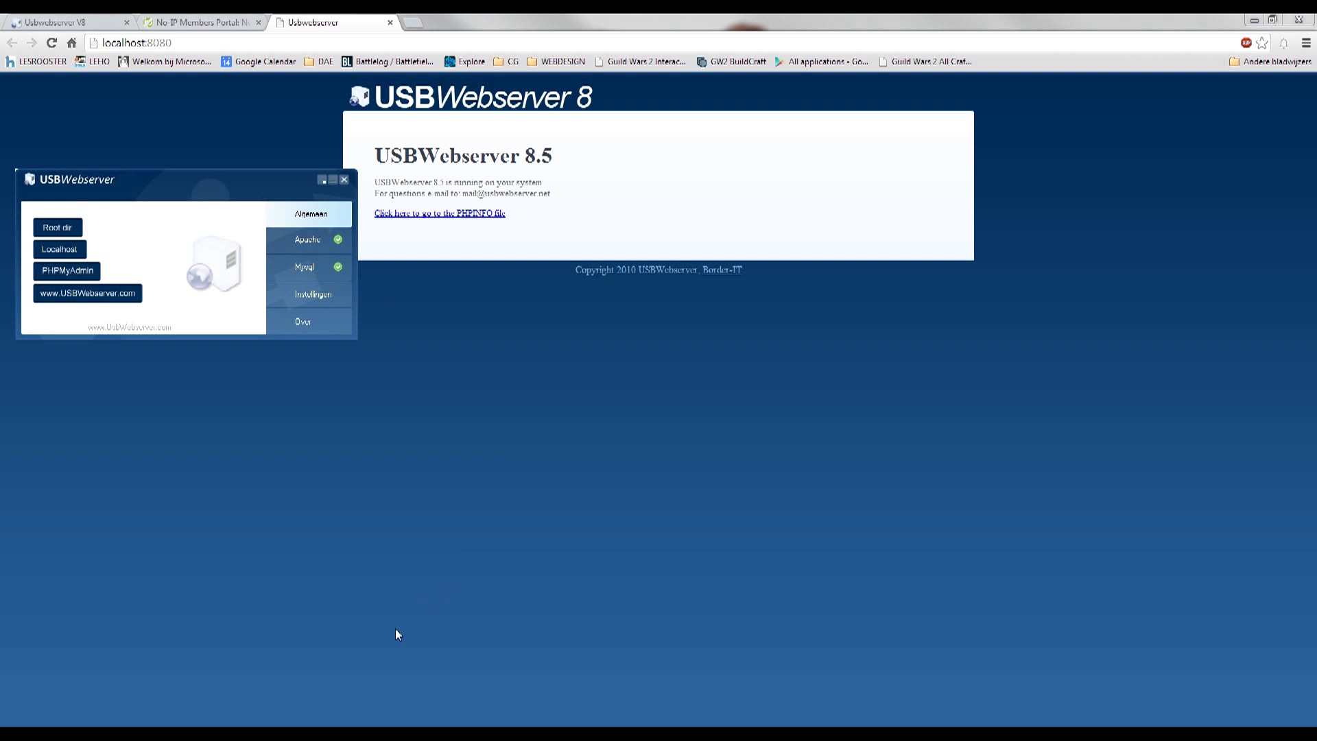
mouse_move(309, 231)
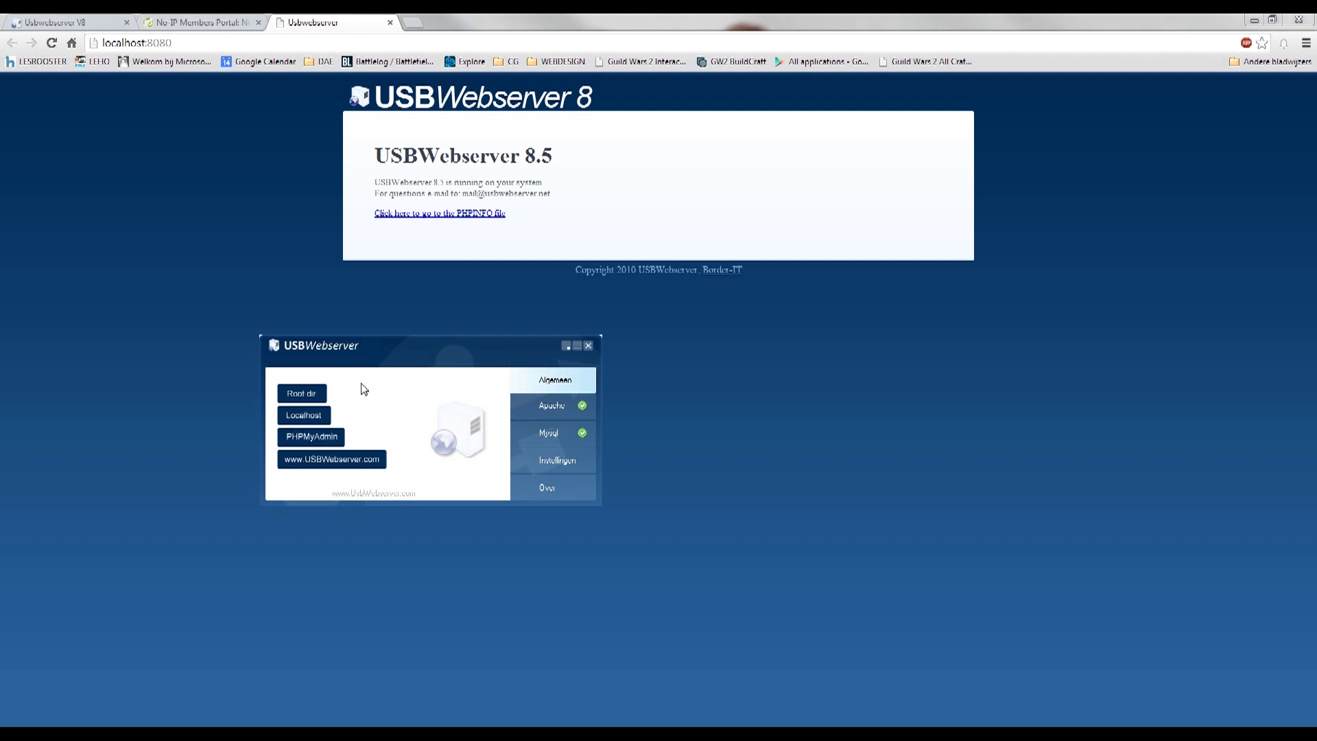
mouse_move(325, 405)
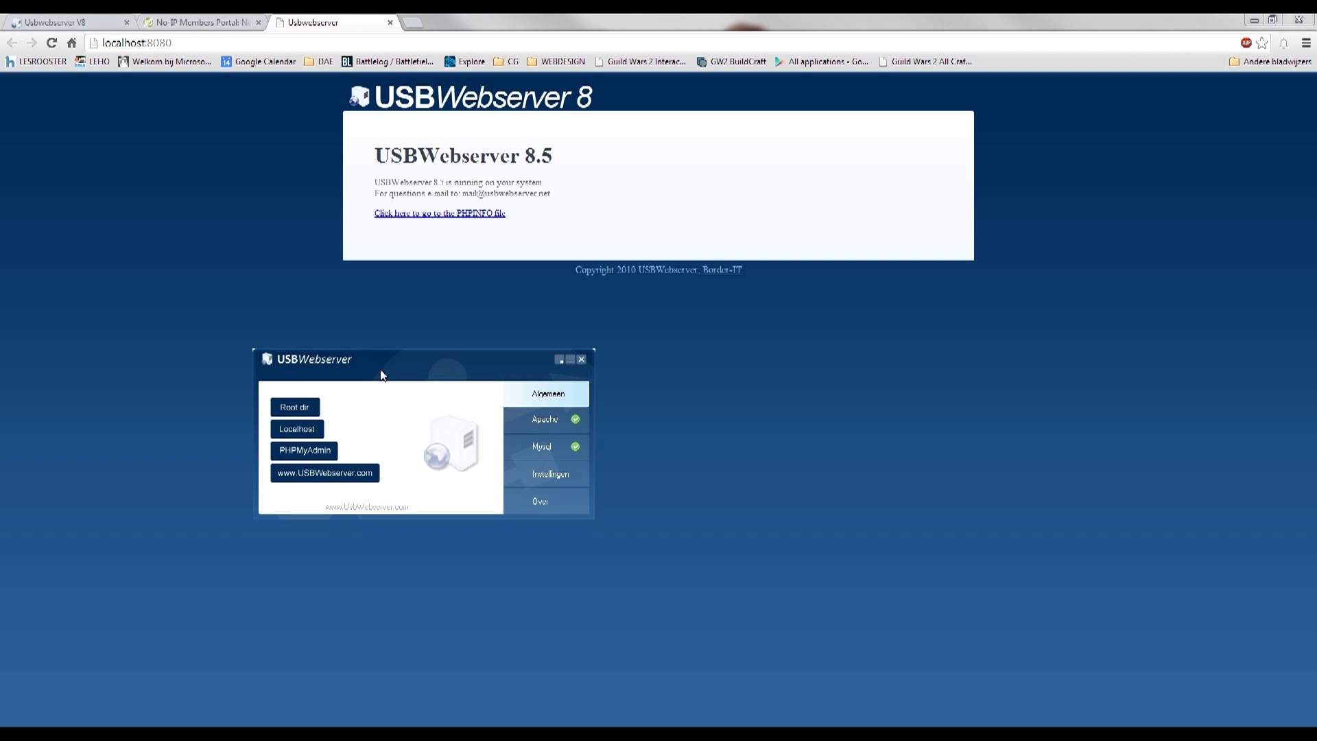
- From USBWebserver's Root dir, load index.php into Notepad++
click(295, 406)
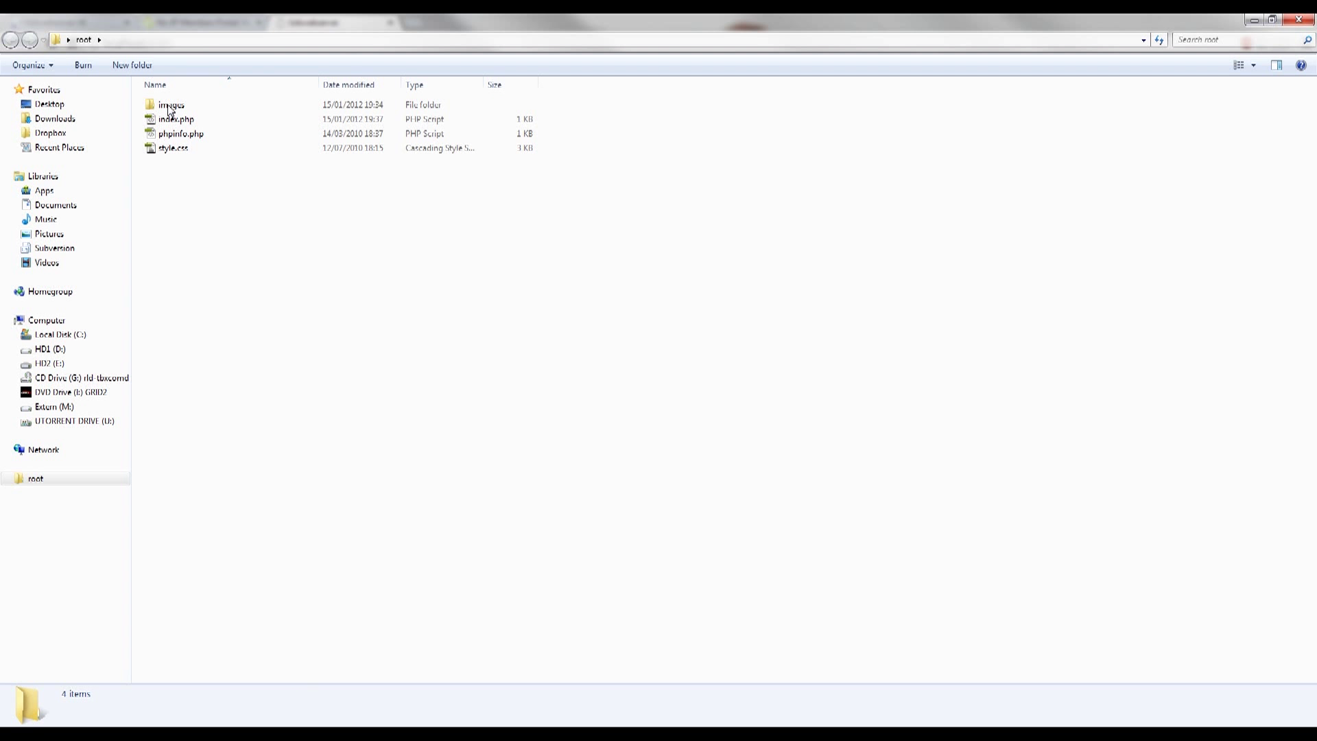
click(180, 121)
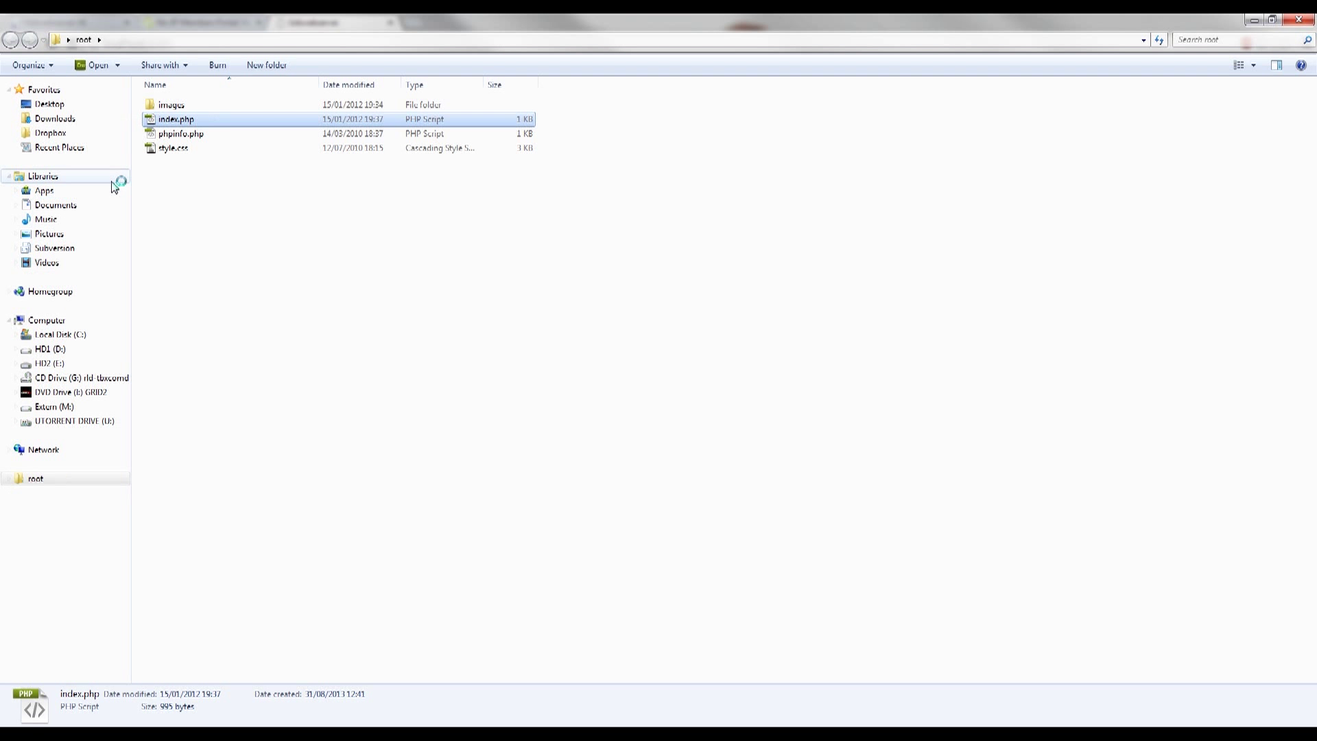
double_click(177, 118)
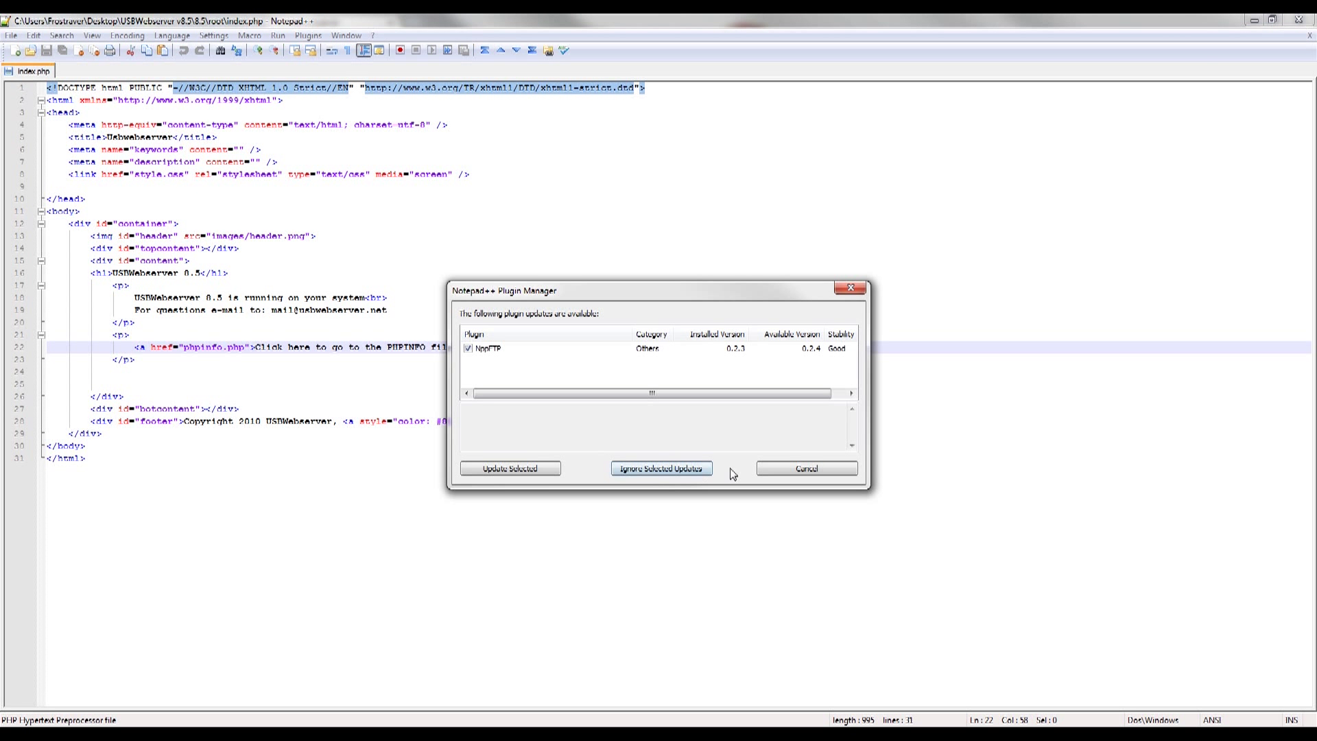
- Dismiss the plugin prompt and replace the container div content with 'Hi, Reddit, it's working!'
click(807, 468)
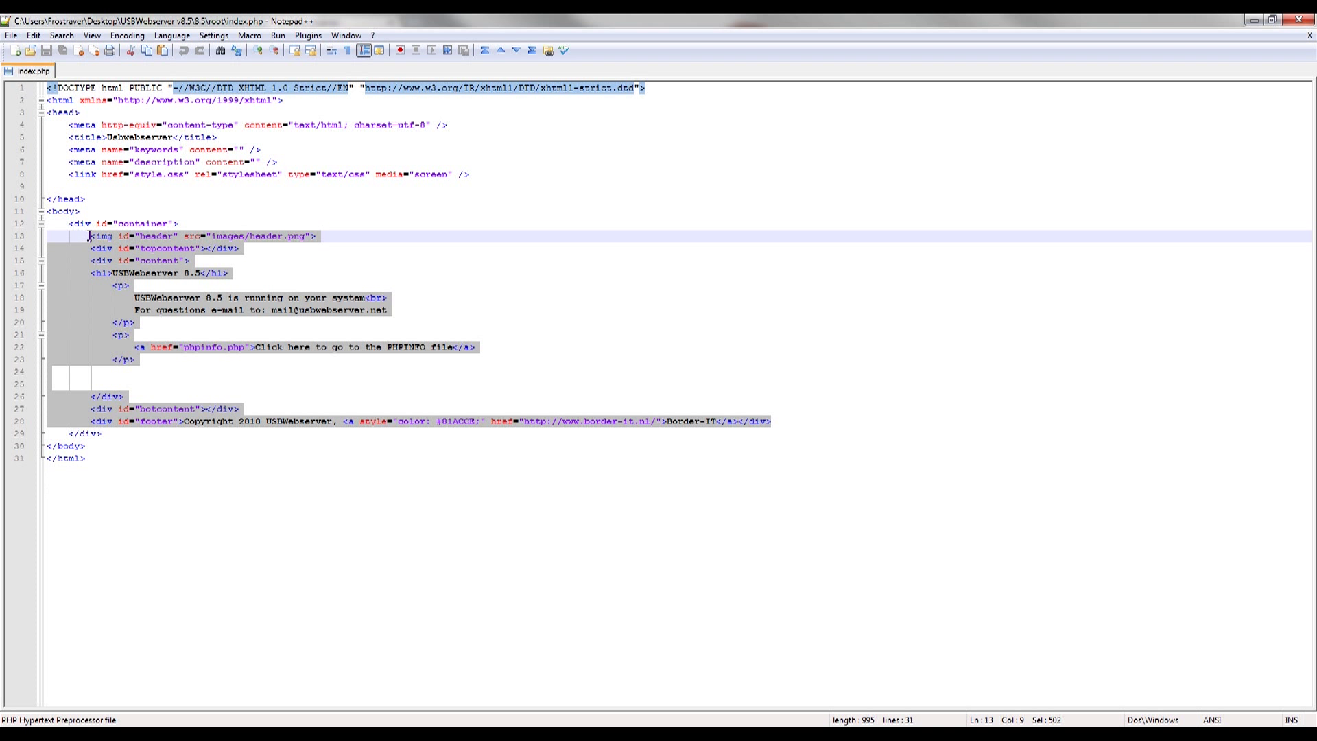
text(Hi, Reddit)
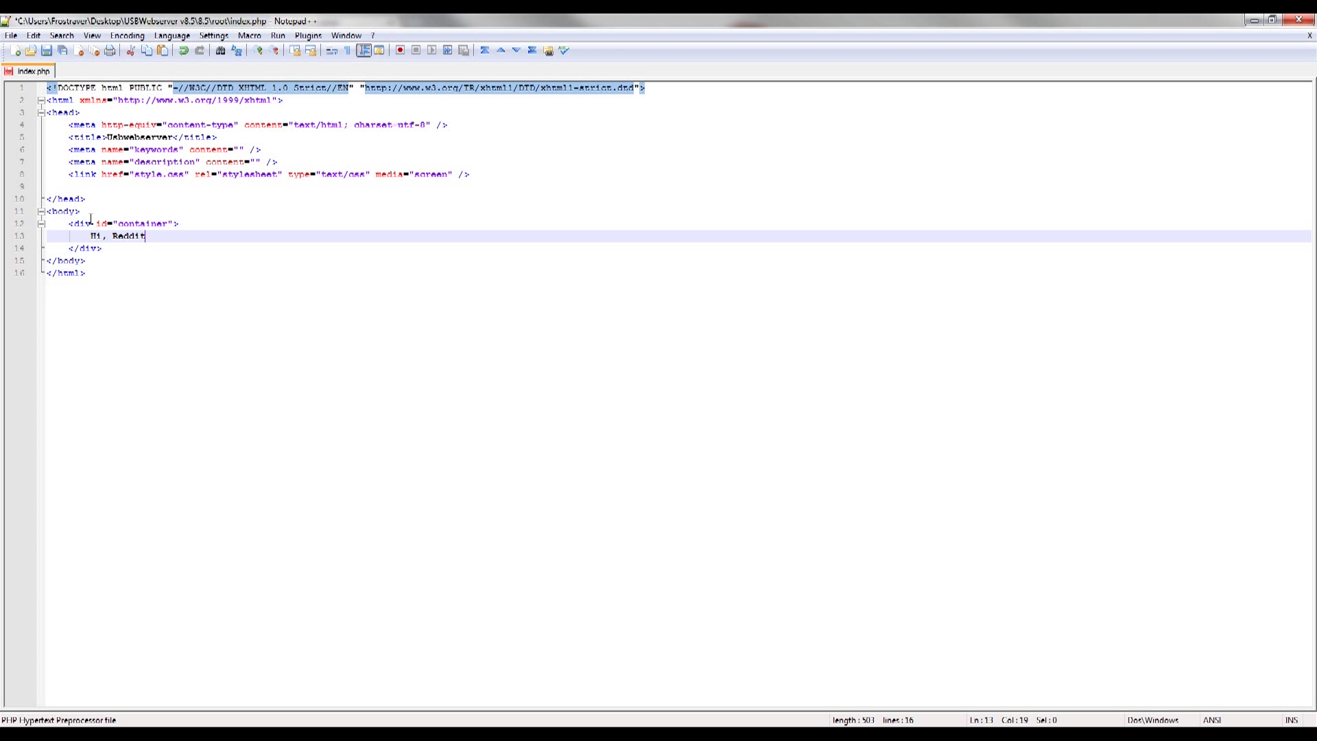
key(BackSpace)
text(, it's wo)
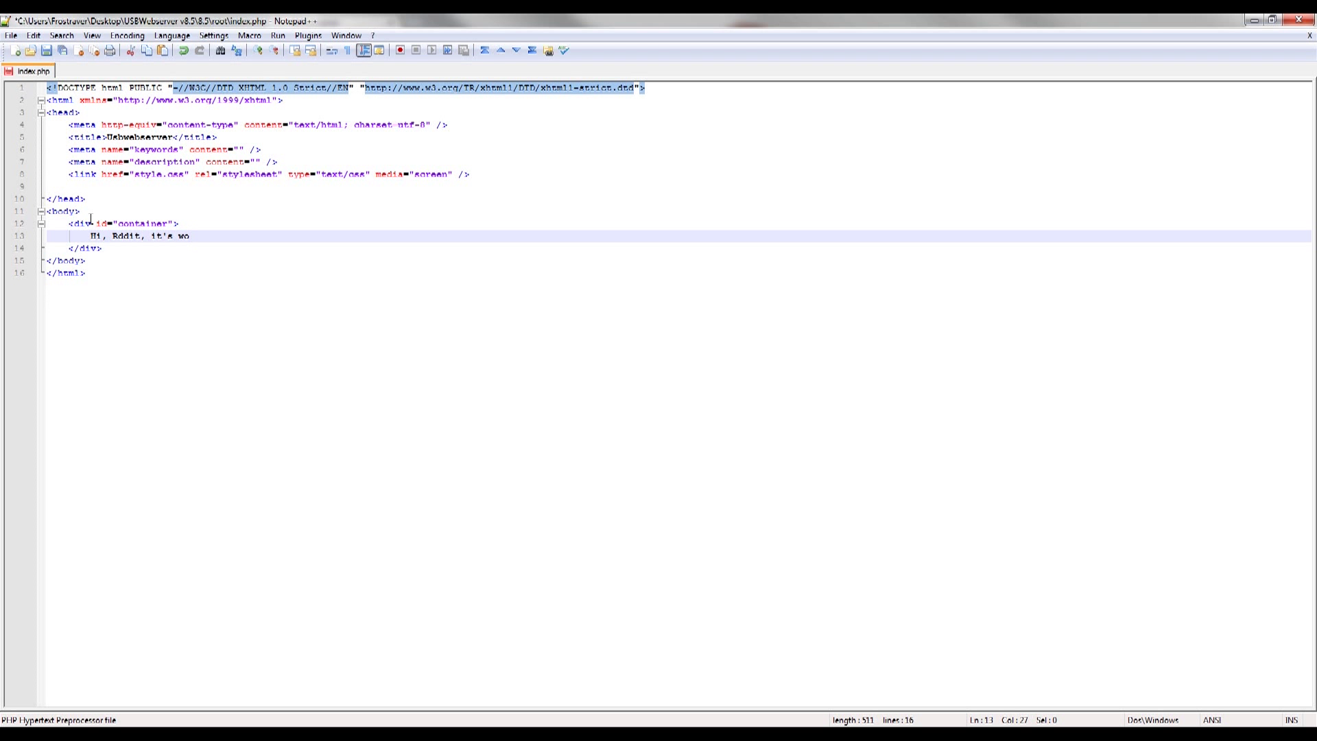
text(rking!)
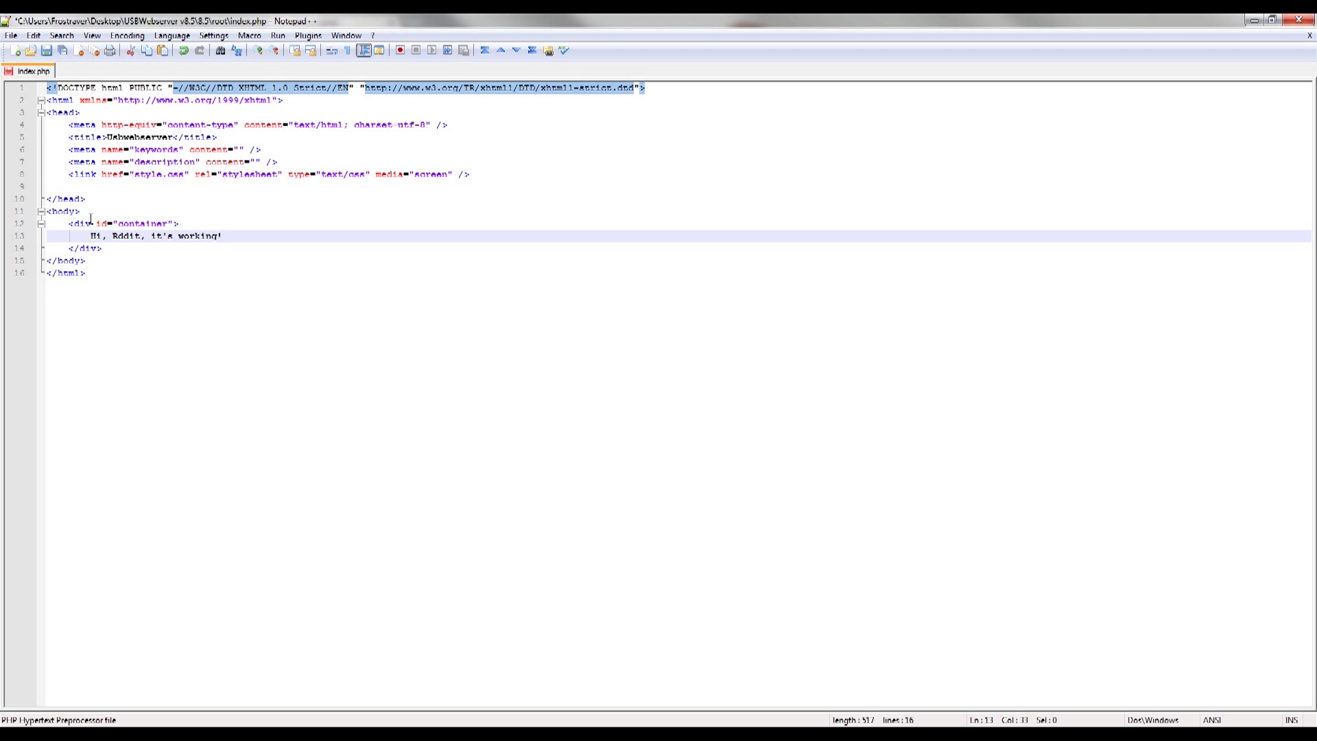